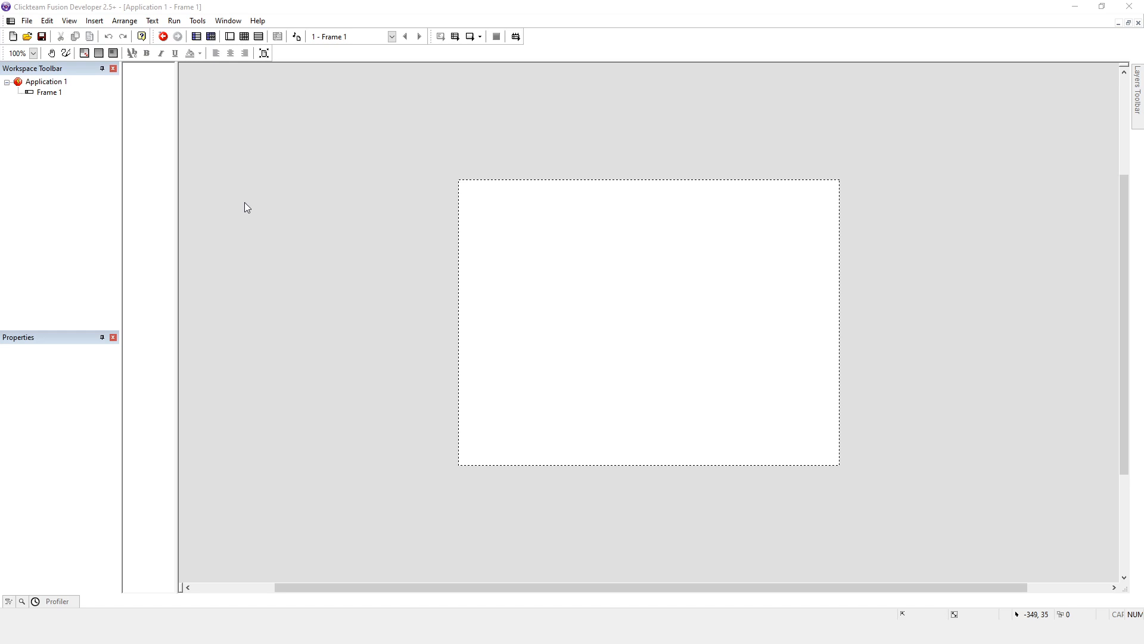
mouse_move(306, 150)
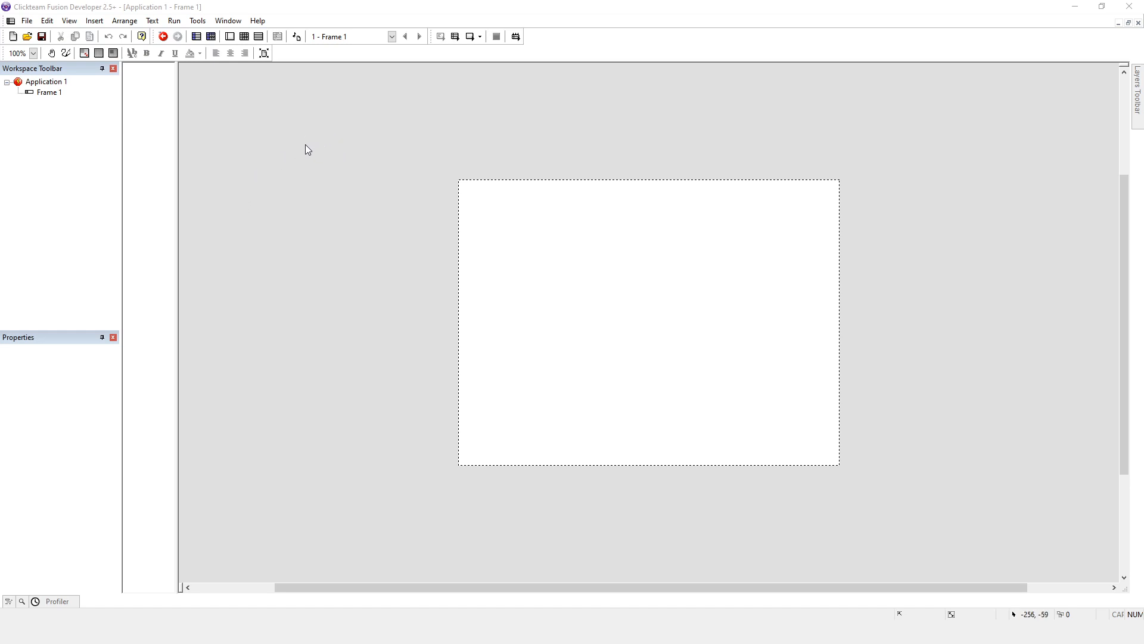
mouse_move(327, 158)
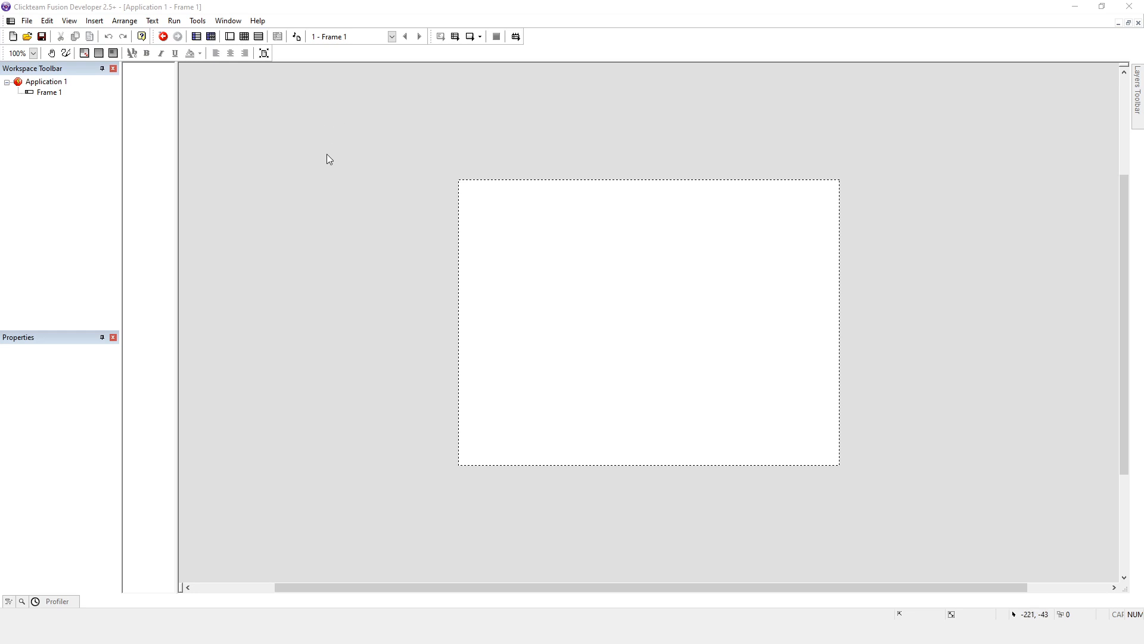
mouse_move(193, 82)
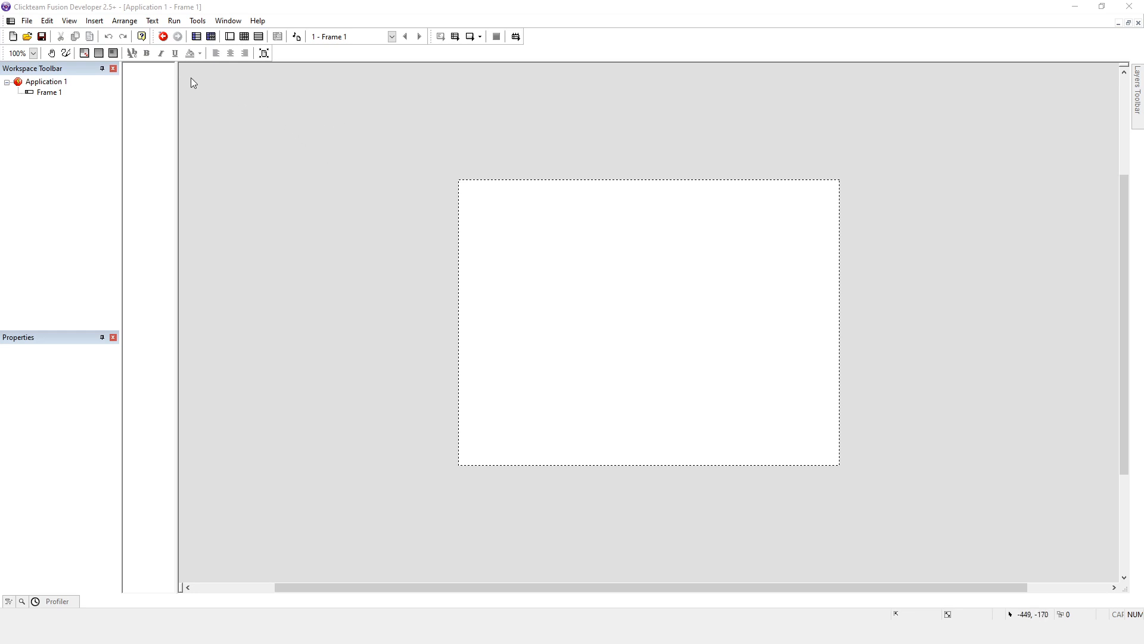
mouse_move(297, 143)
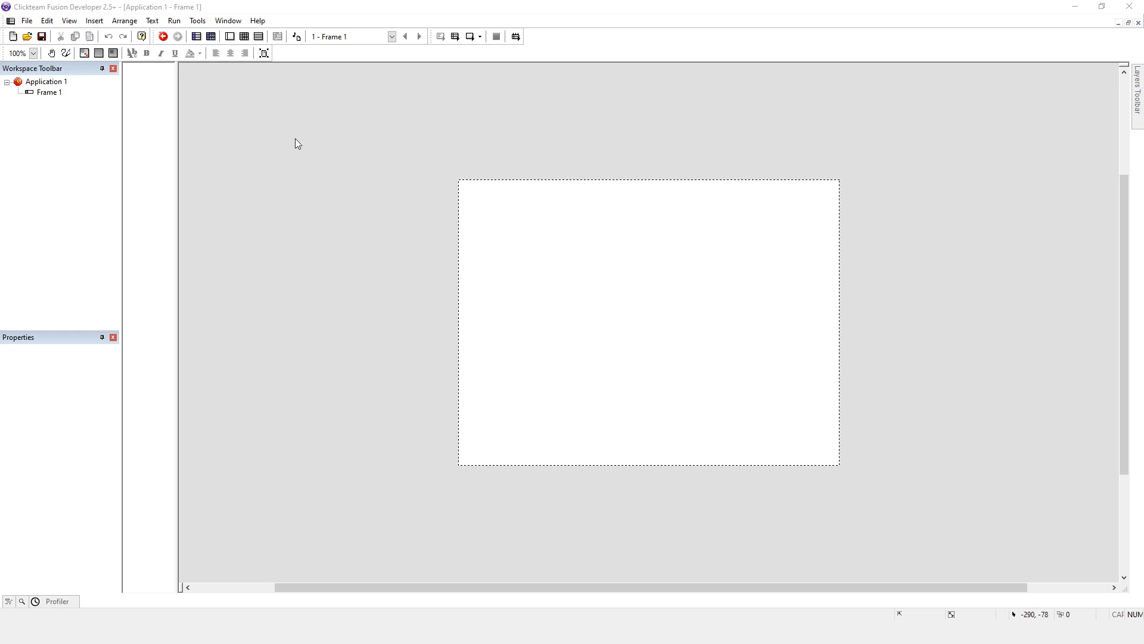
mouse_move(397, 198)
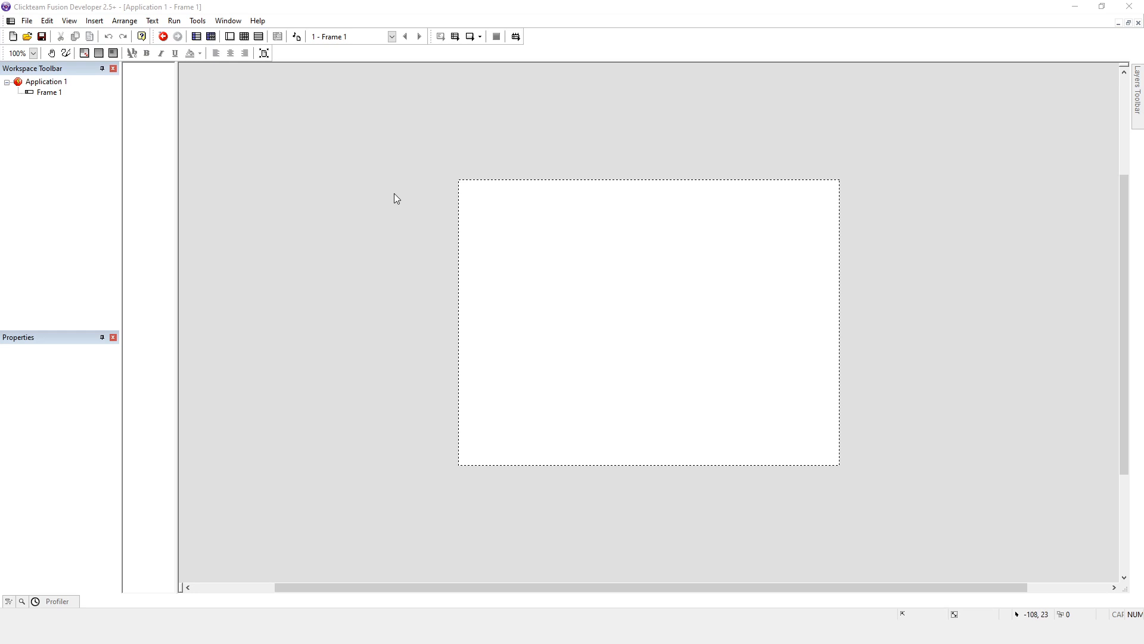
mouse_move(399, 197)
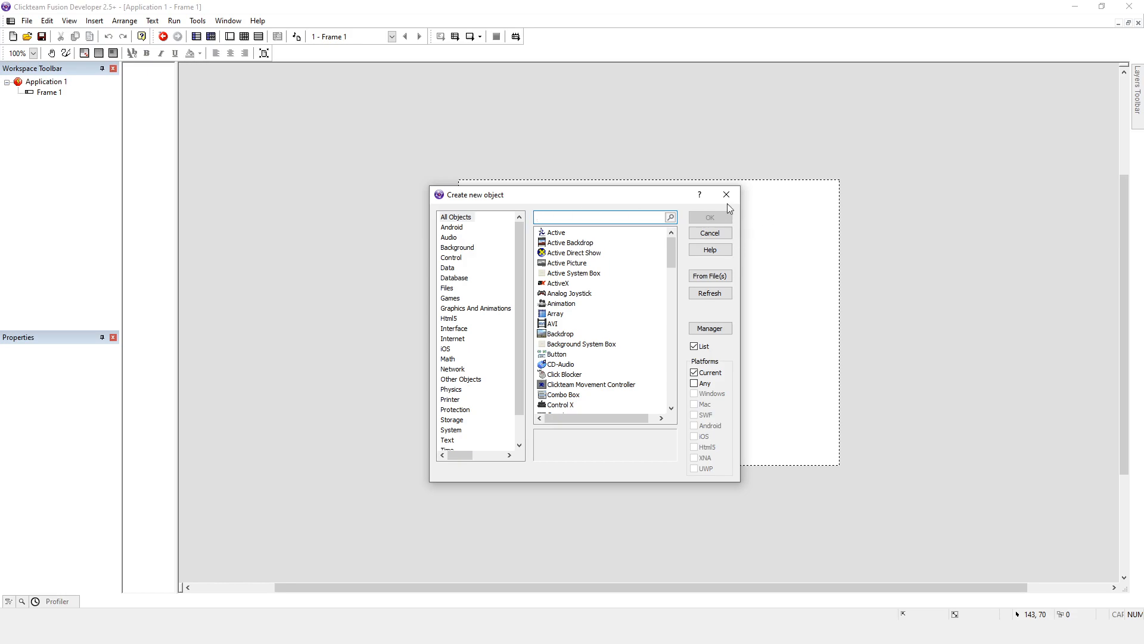
Step: Find the Counter object by searching 'count' and place it in Frame 1
type("count")
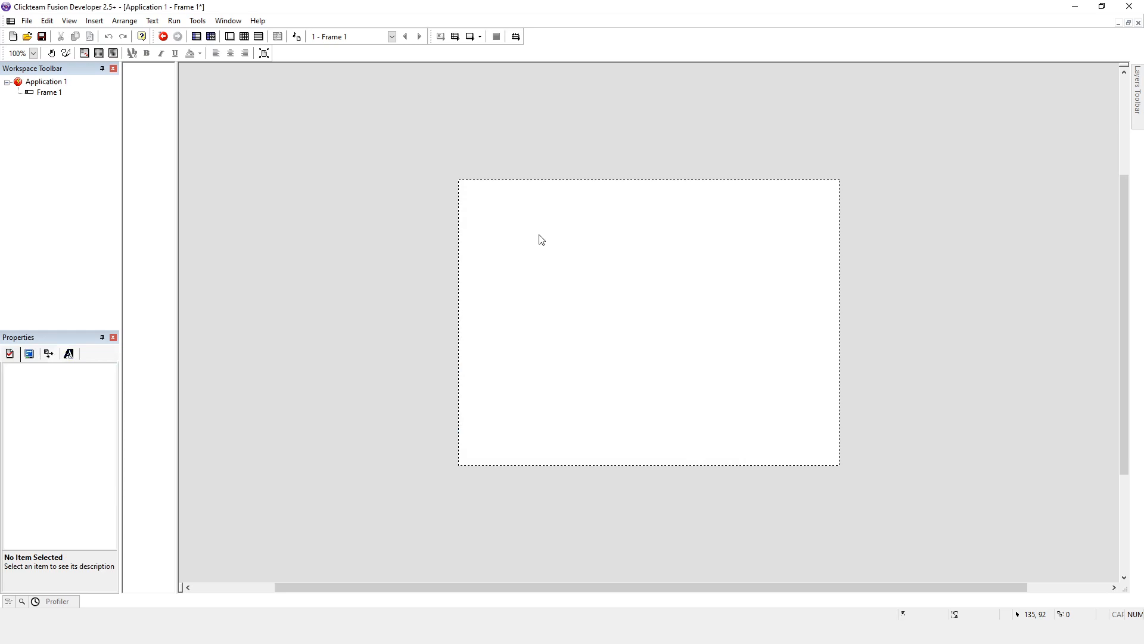
left_click(536, 230)
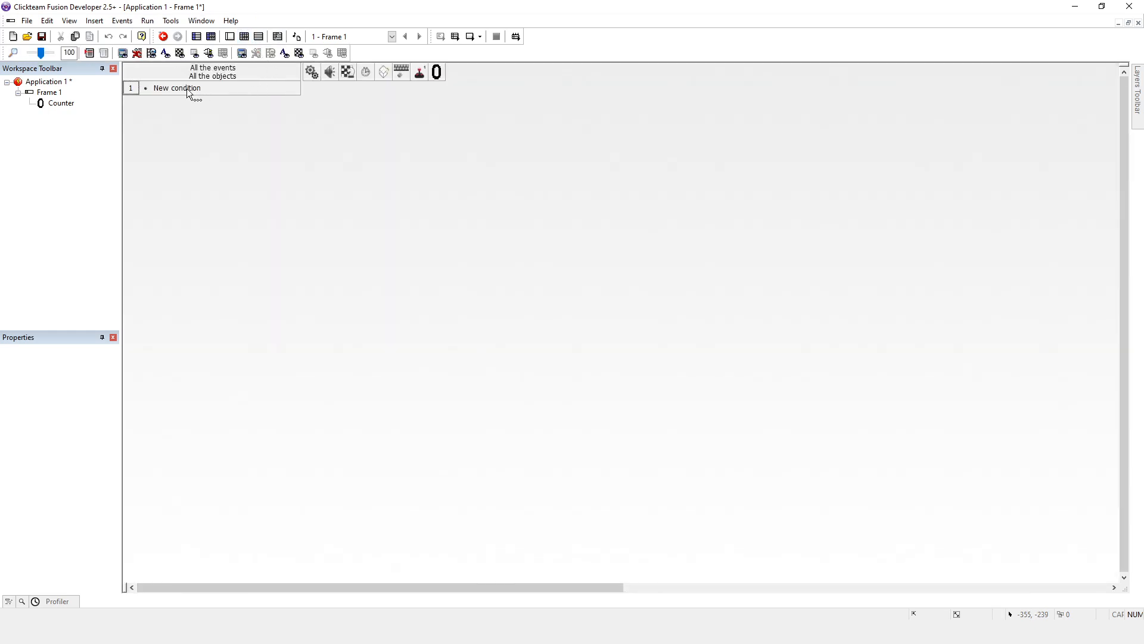
Step: Add a condition testing whether the Counter is lower than 10
double_click(176, 87)
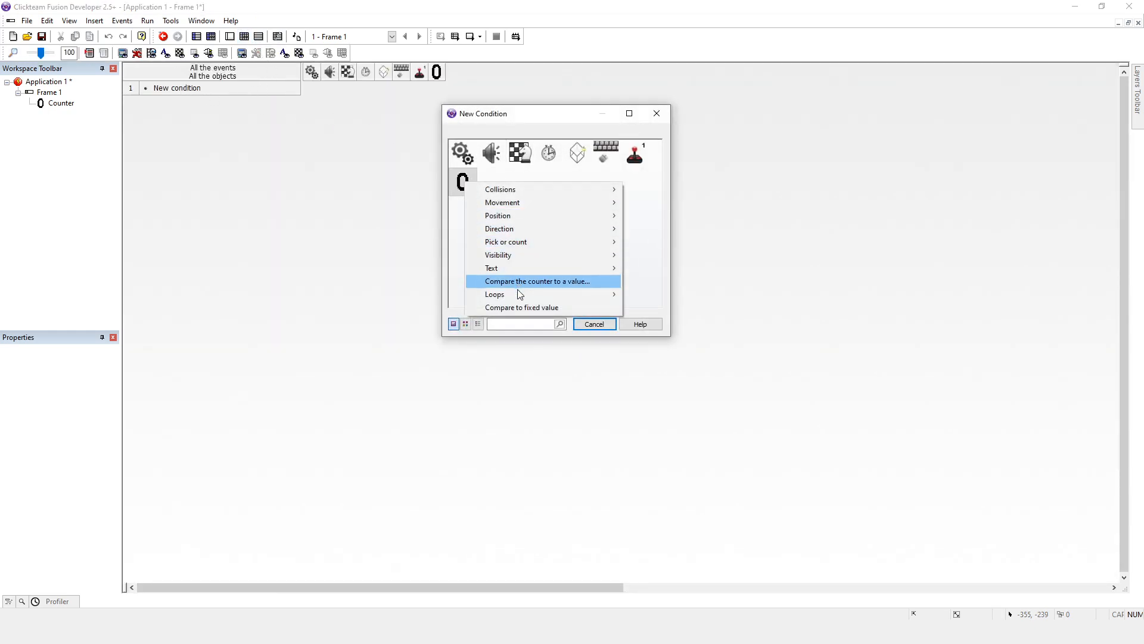
left_click(534, 282)
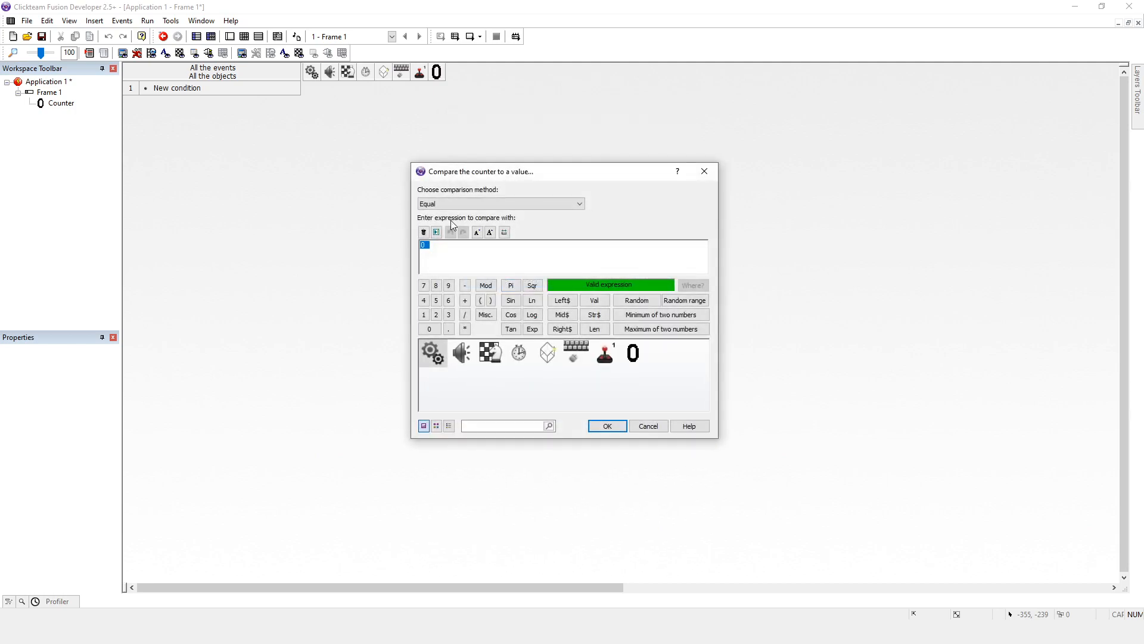
left_click(500, 204)
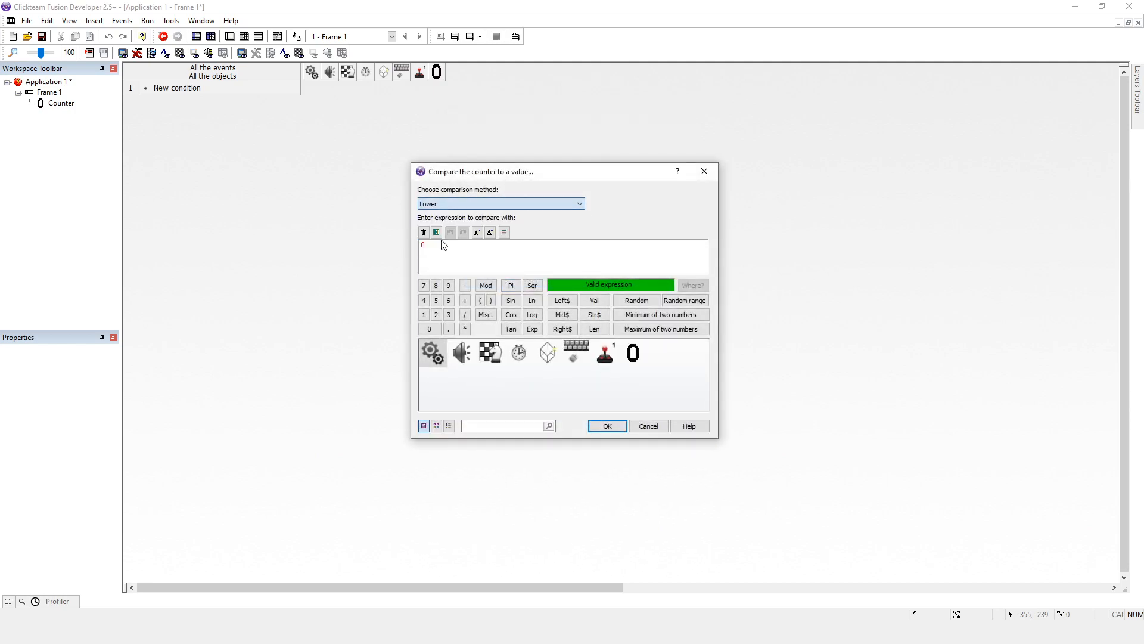
type("10")
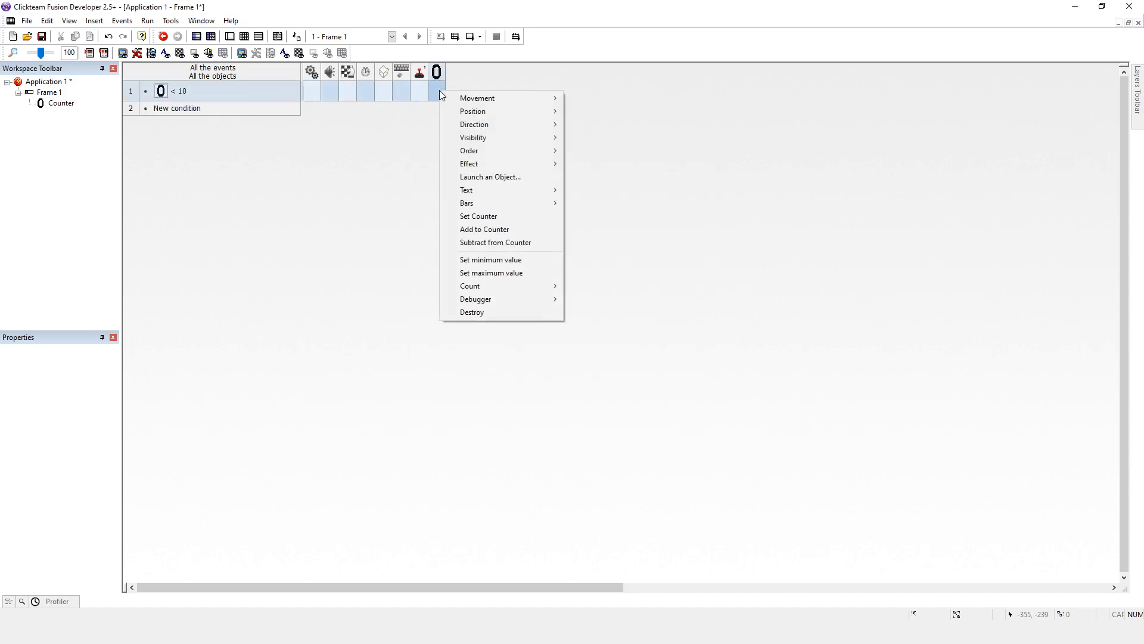
Step: Give the event an Add to Counter action with the default amount
left_click(484, 228)
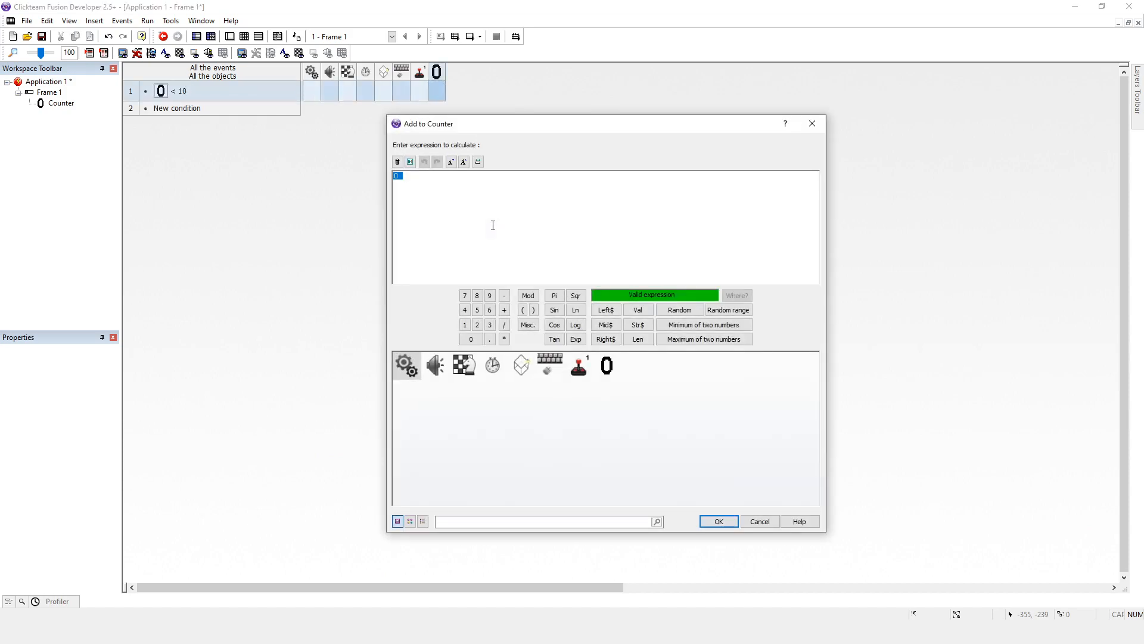
left_click(717, 521)
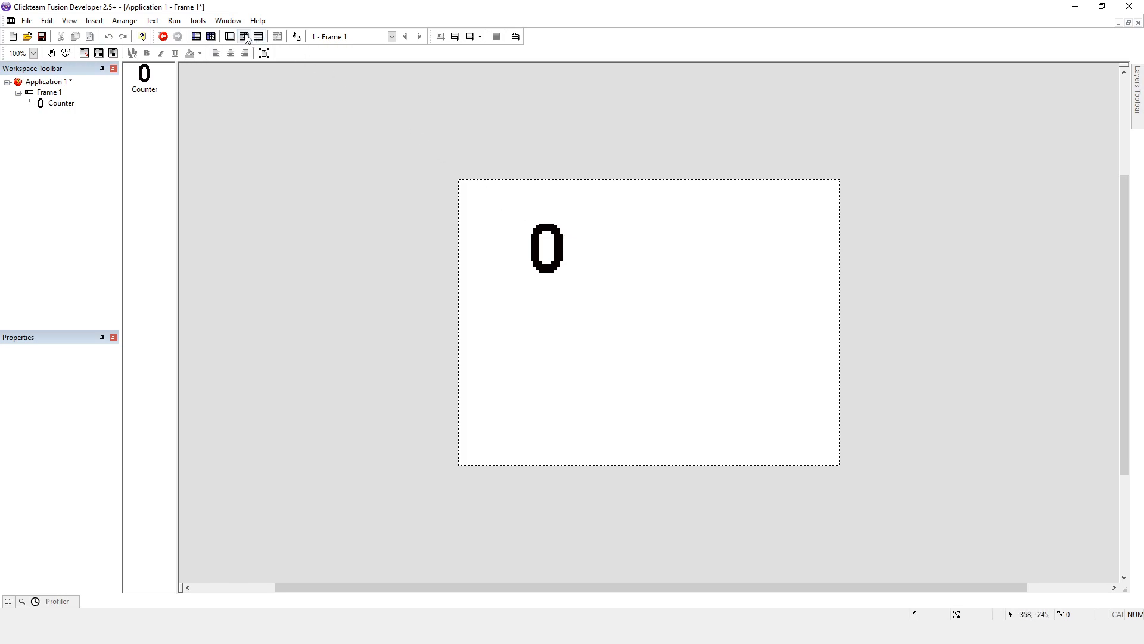
Step: Run the application from the event editor and watch the counter reach 10
left_click(258, 37)
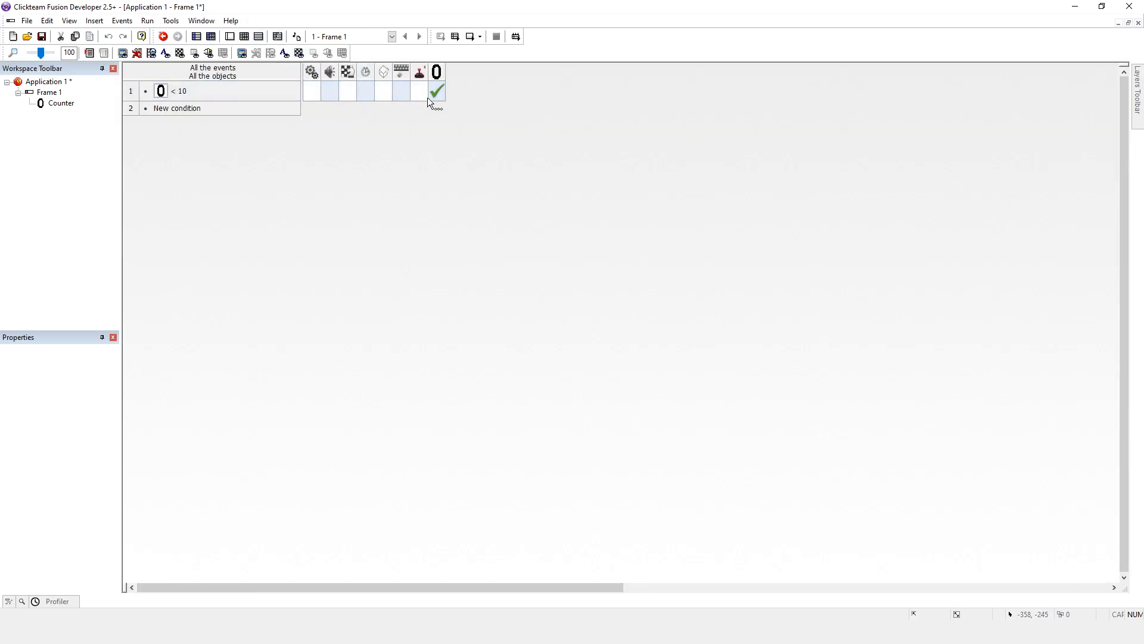
left_click(147, 20)
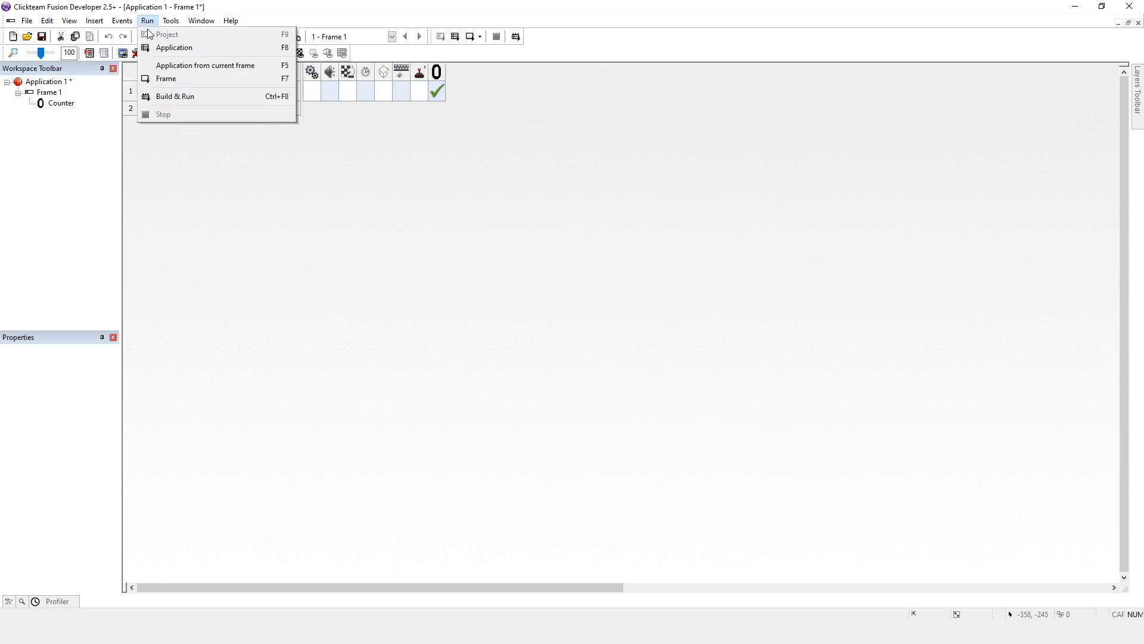
left_click(174, 48)
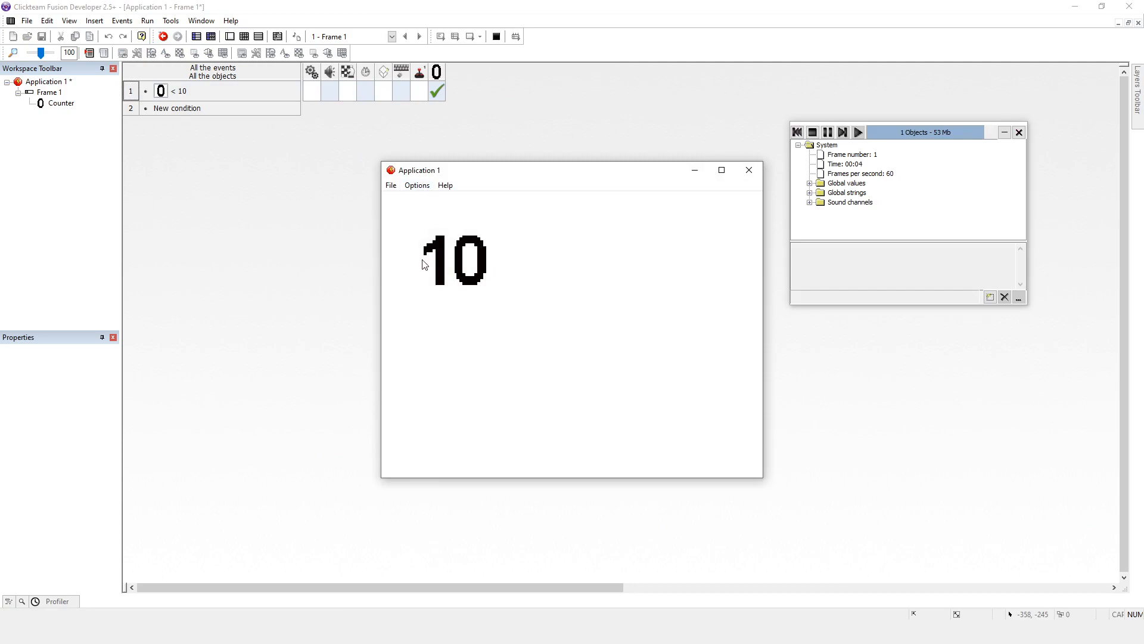
mouse_move(467, 265)
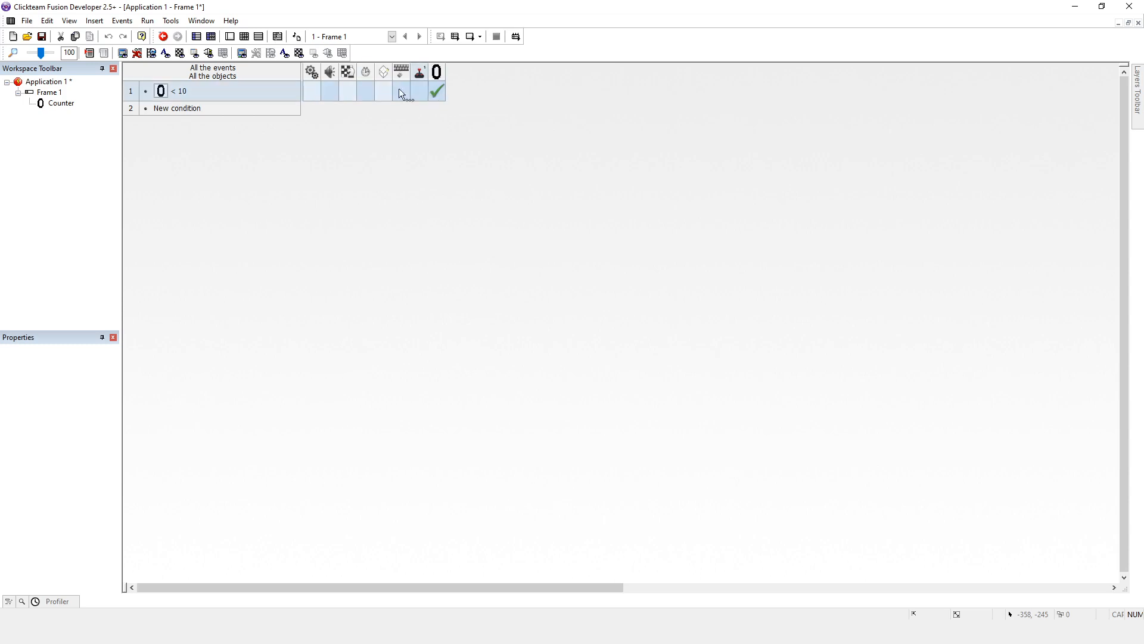
mouse_move(255, 93)
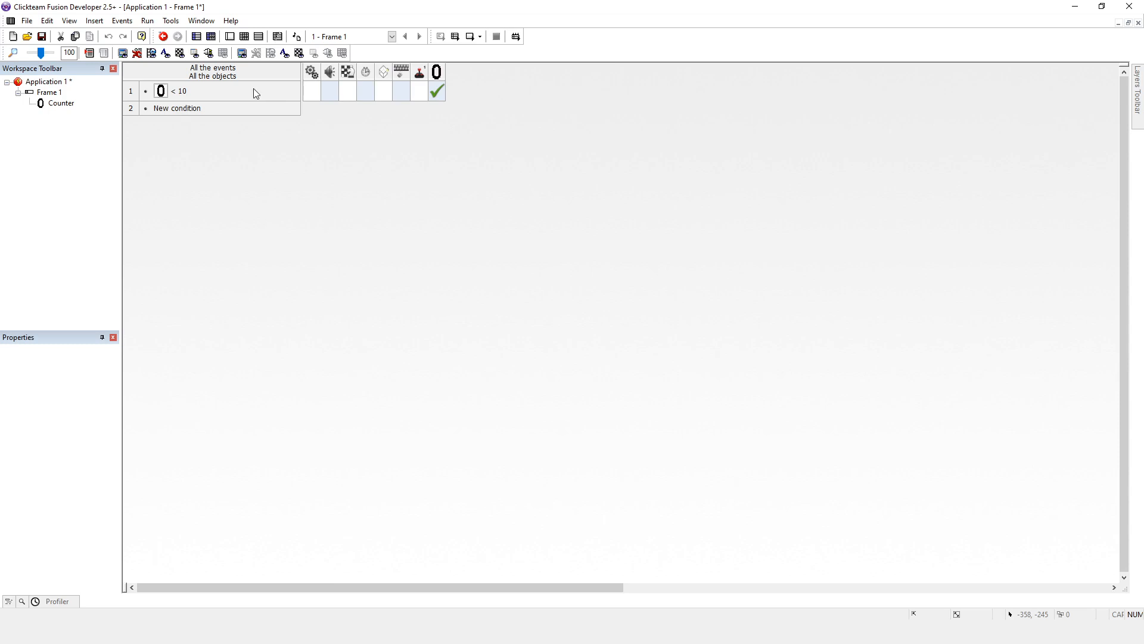
mouse_move(229, 37)
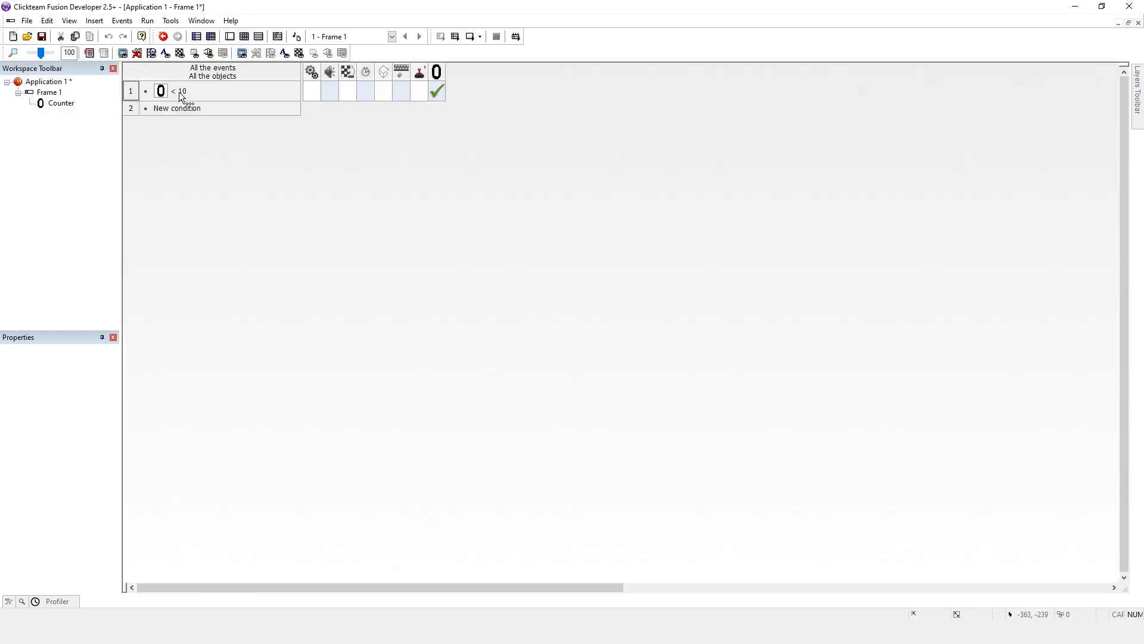
Step: Change event 1's comparison limit from 10 to 20
double_click(180, 91)
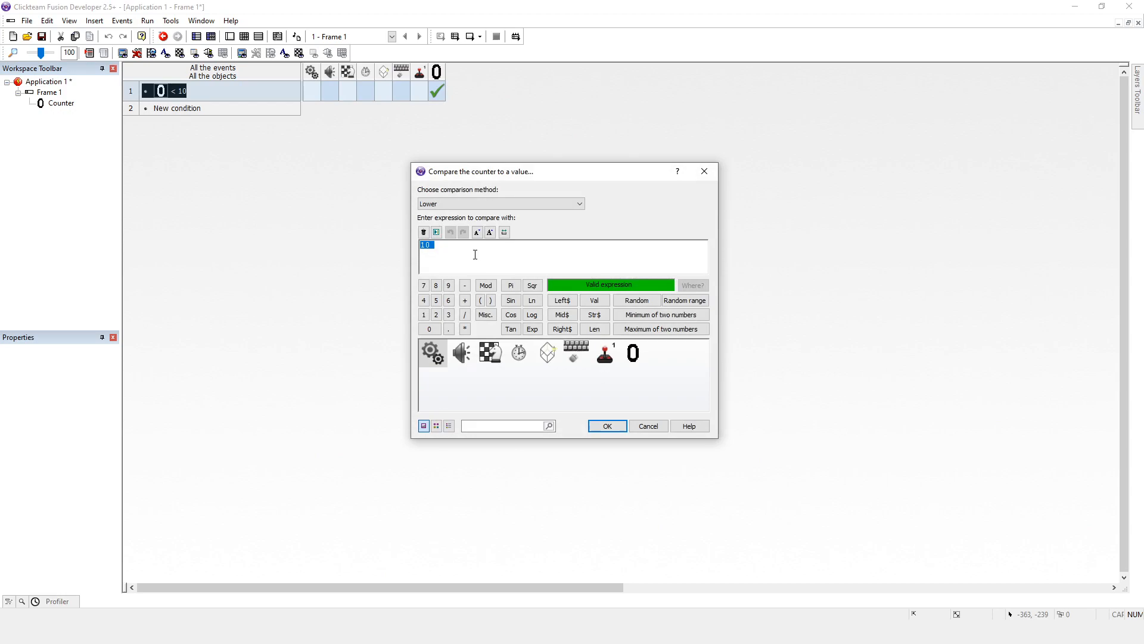
type("20")
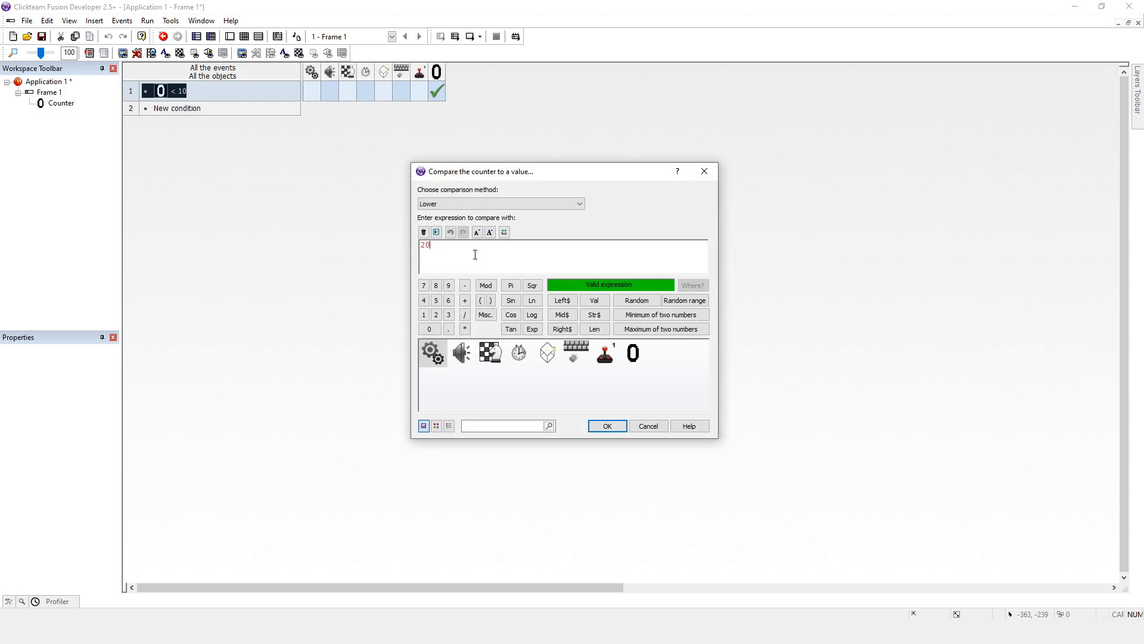
left_click(607, 426)
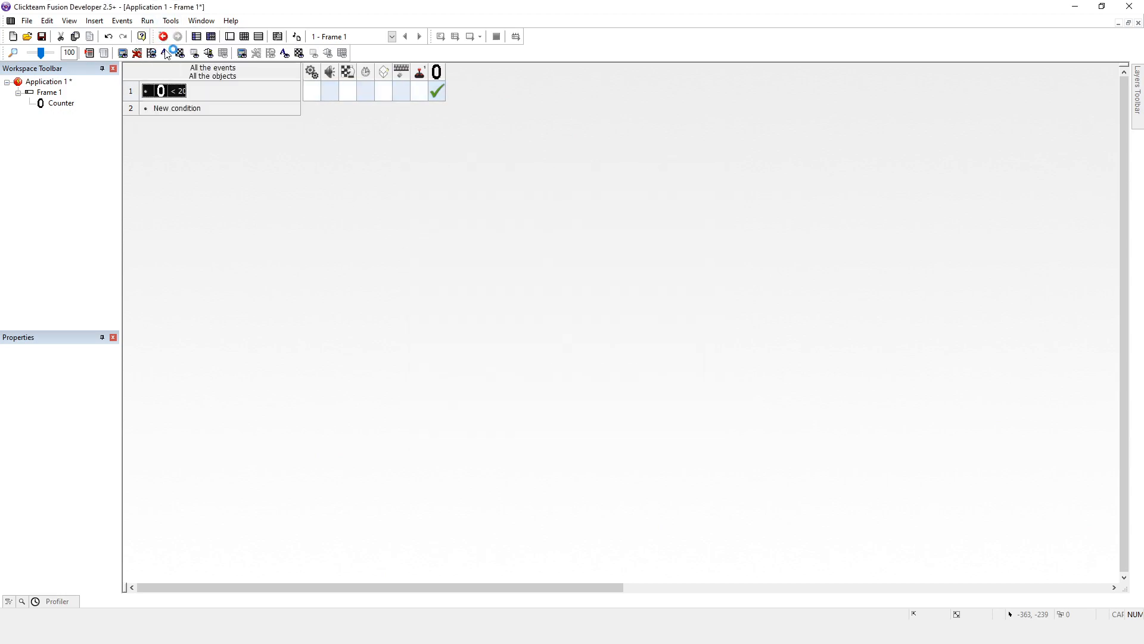
Step: Edit the comparison again so the counter limit is 2000
left_click(163, 37)
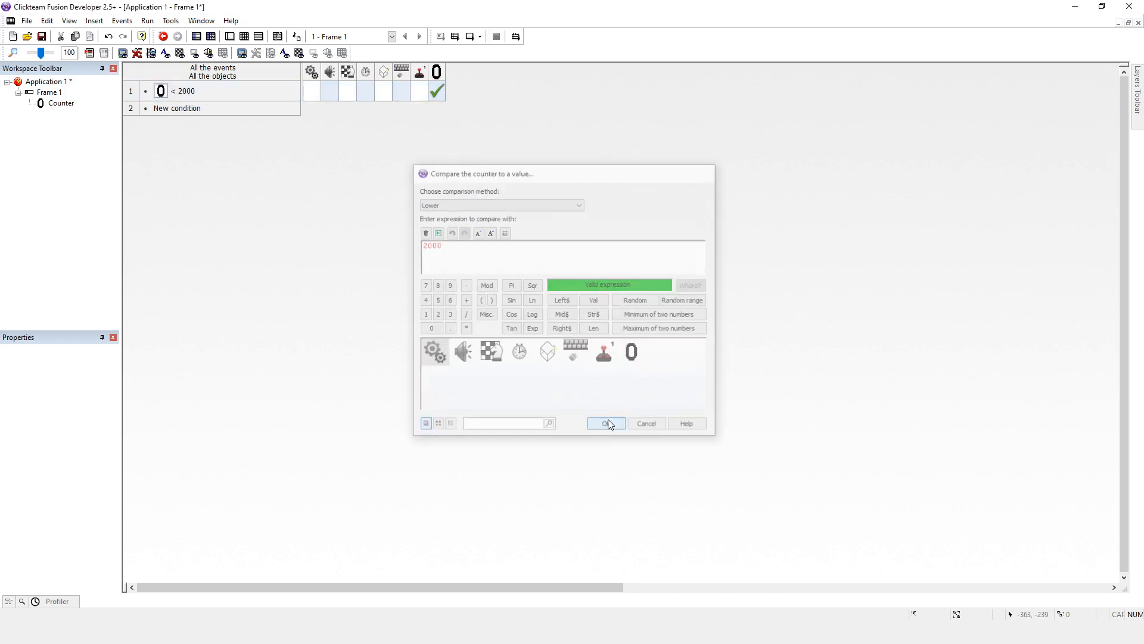
left_click(606, 424)
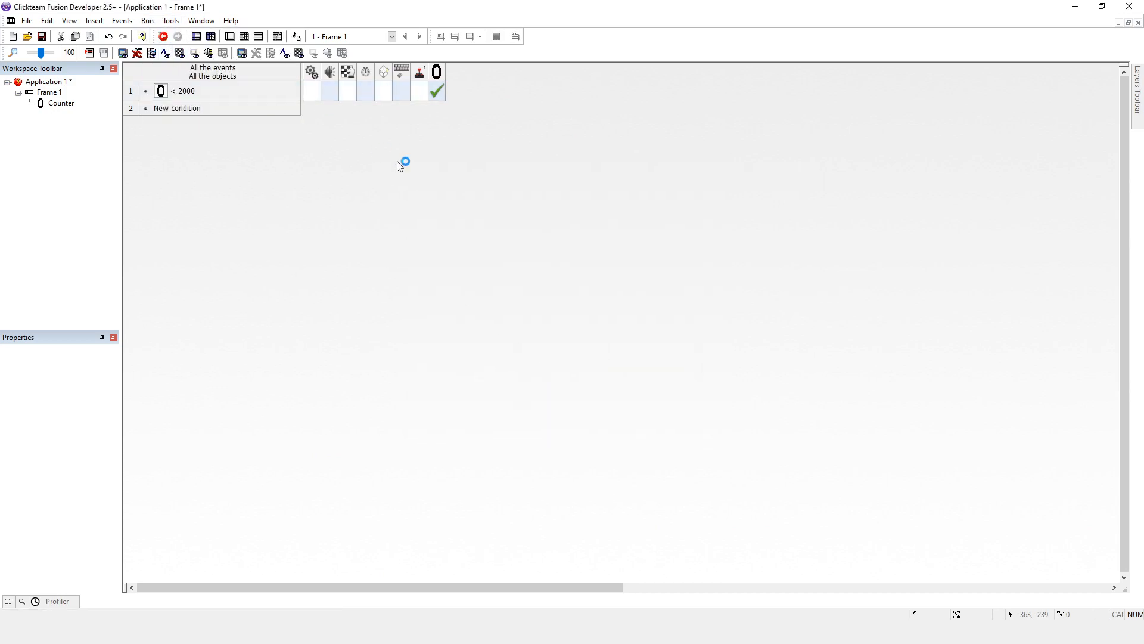
Step: Review event 1's Counter < 2000 comparison, leaving the add action unchanged
left_click(163, 37)
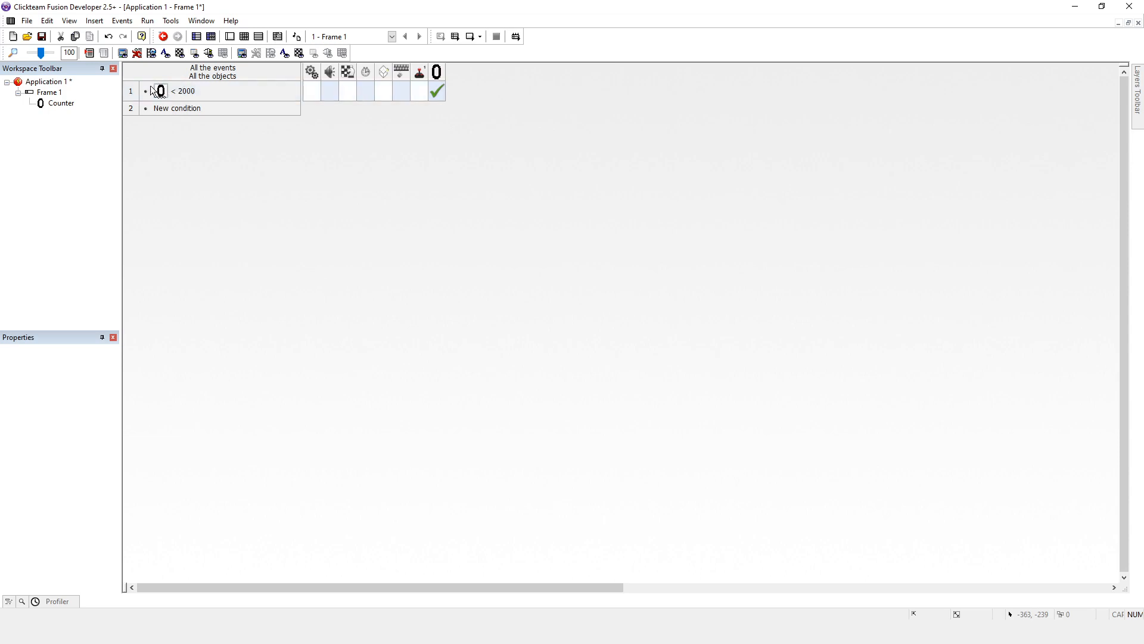
left_click(161, 90)
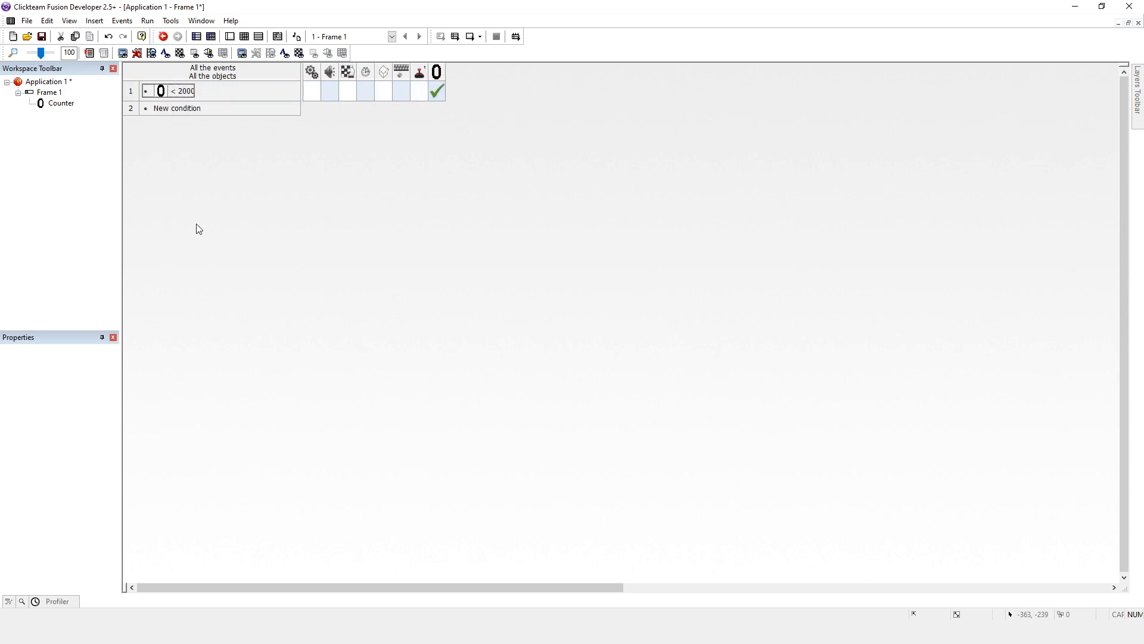
mouse_move(187, 77)
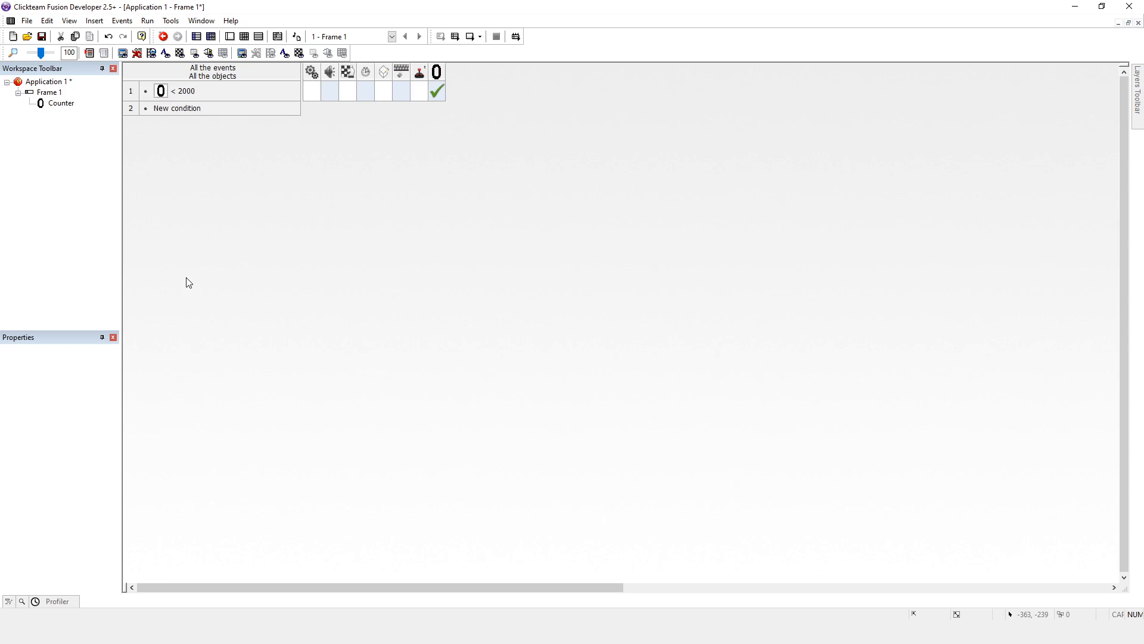
mouse_move(203, 141)
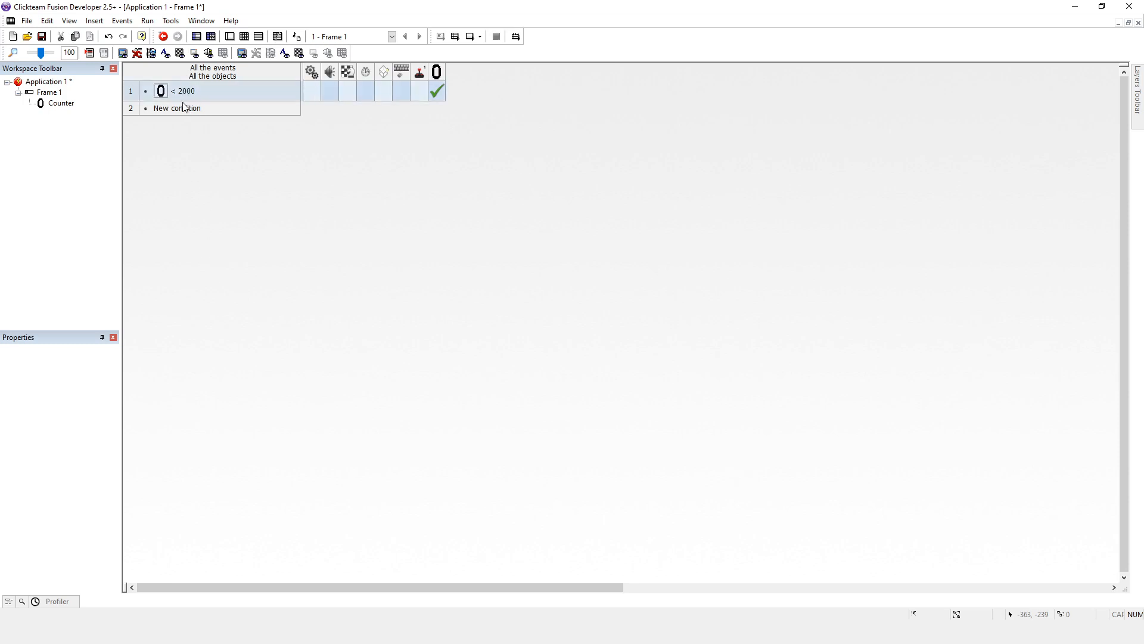
left_click(183, 91)
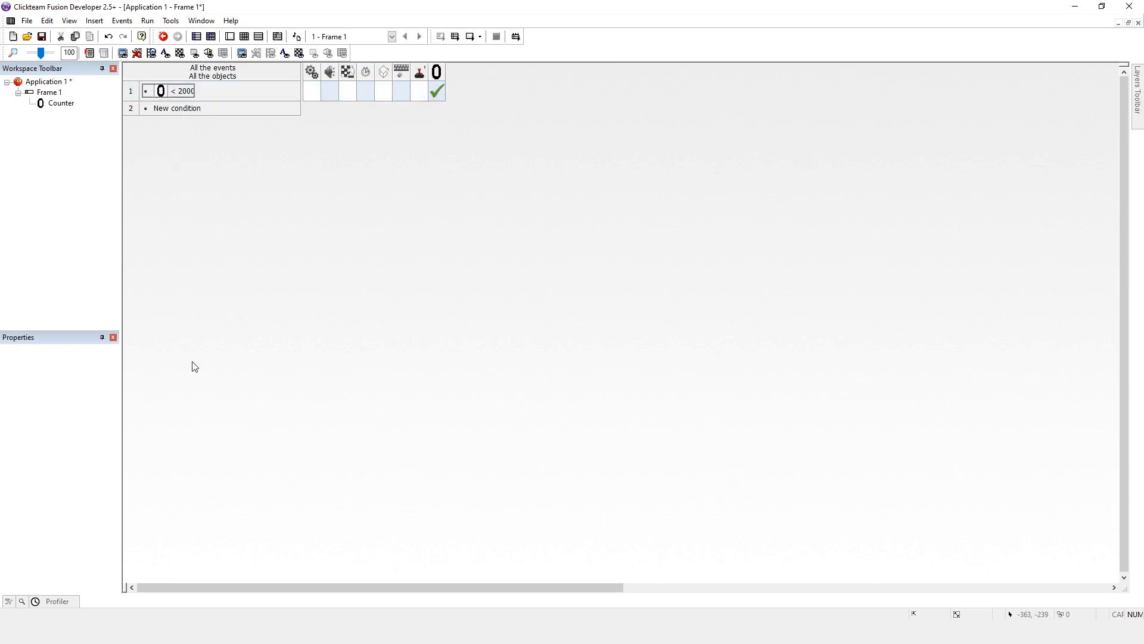
mouse_move(190, 365)
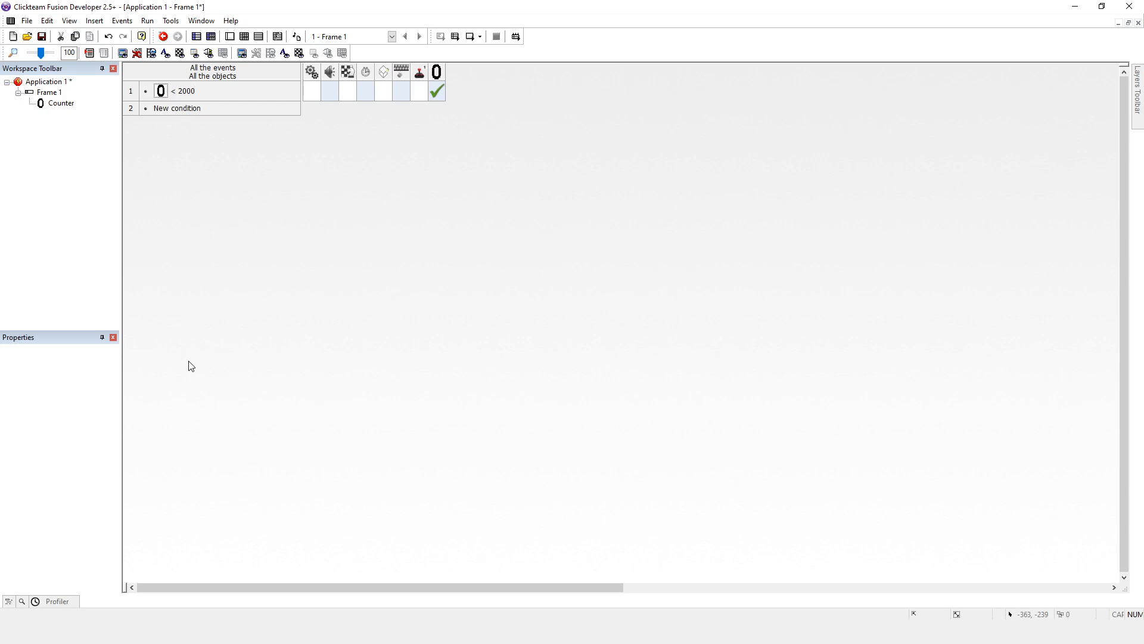
left_click(182, 89)
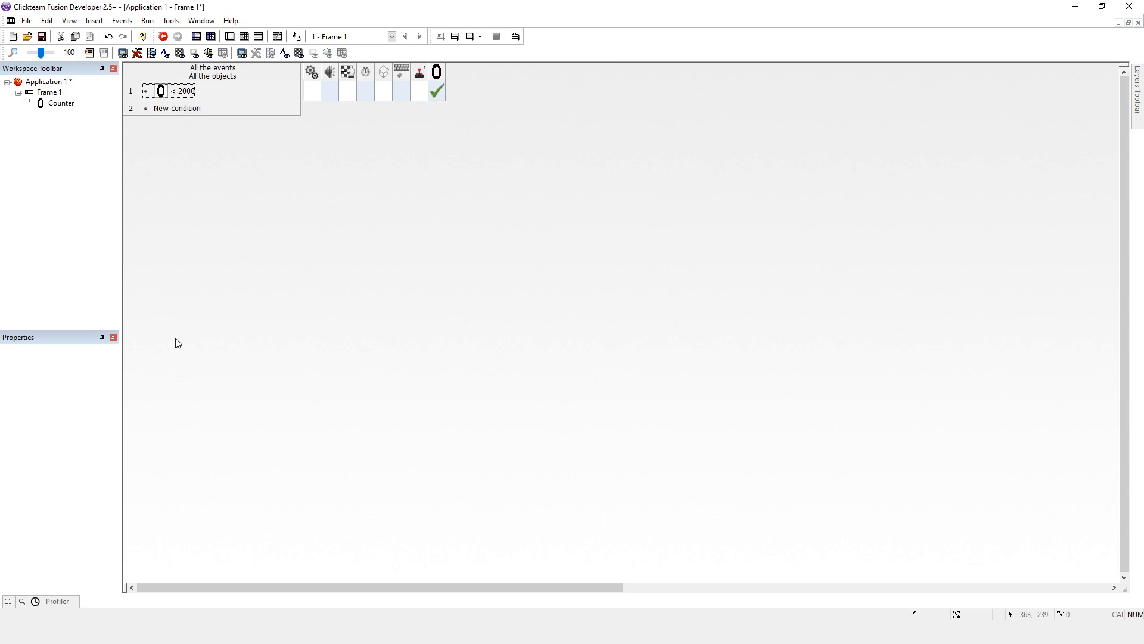
mouse_move(193, 339)
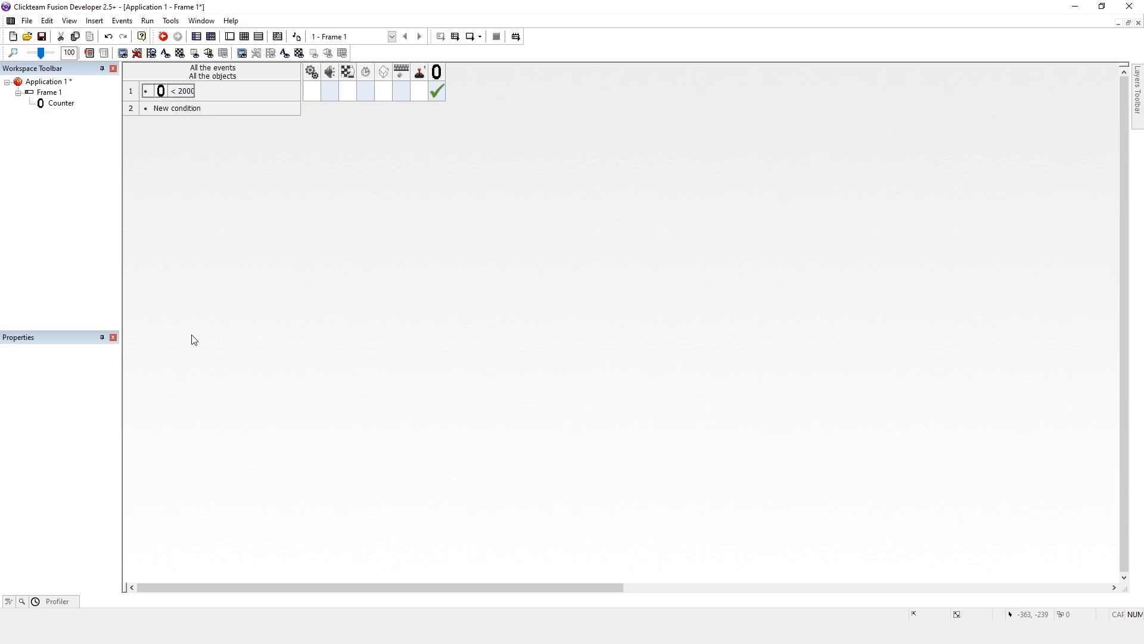
mouse_move(230, 385)
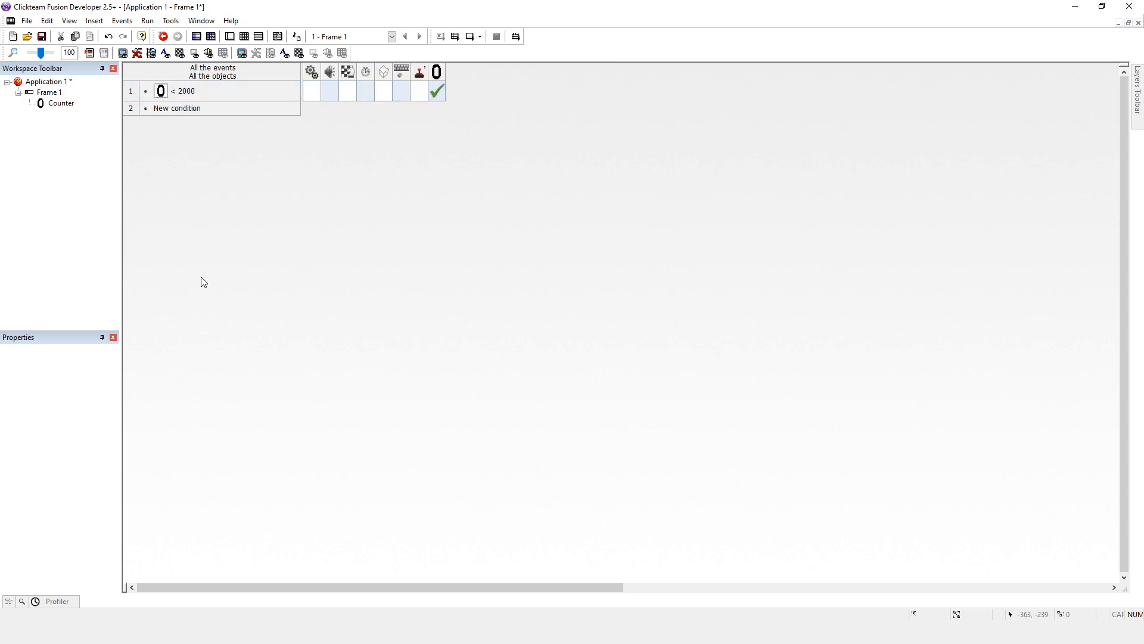
mouse_move(199, 230)
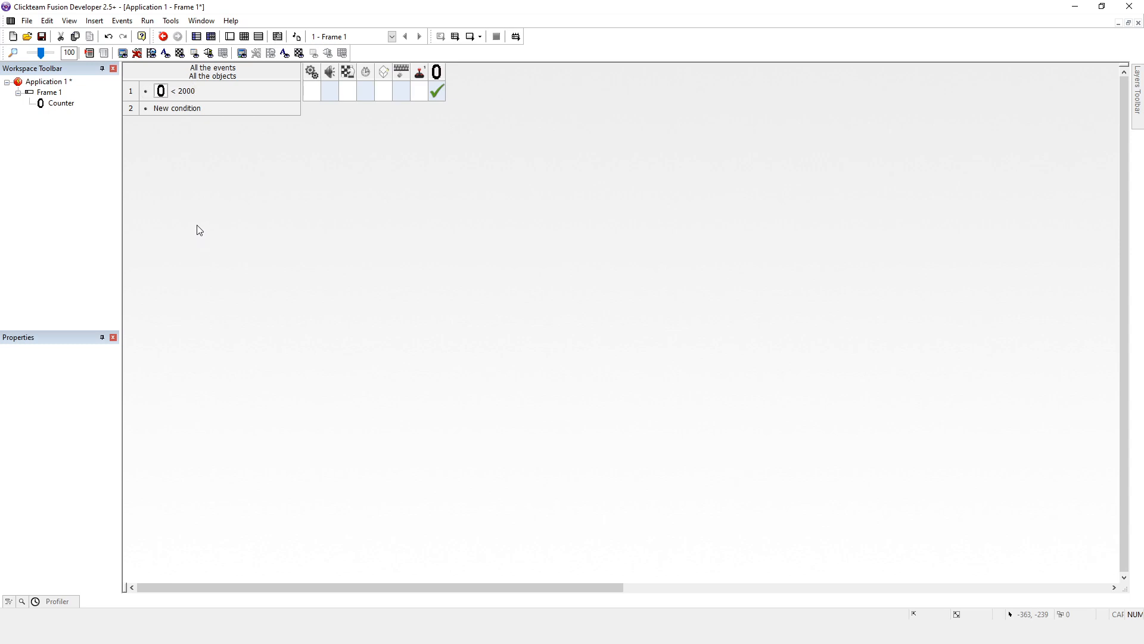
mouse_move(194, 190)
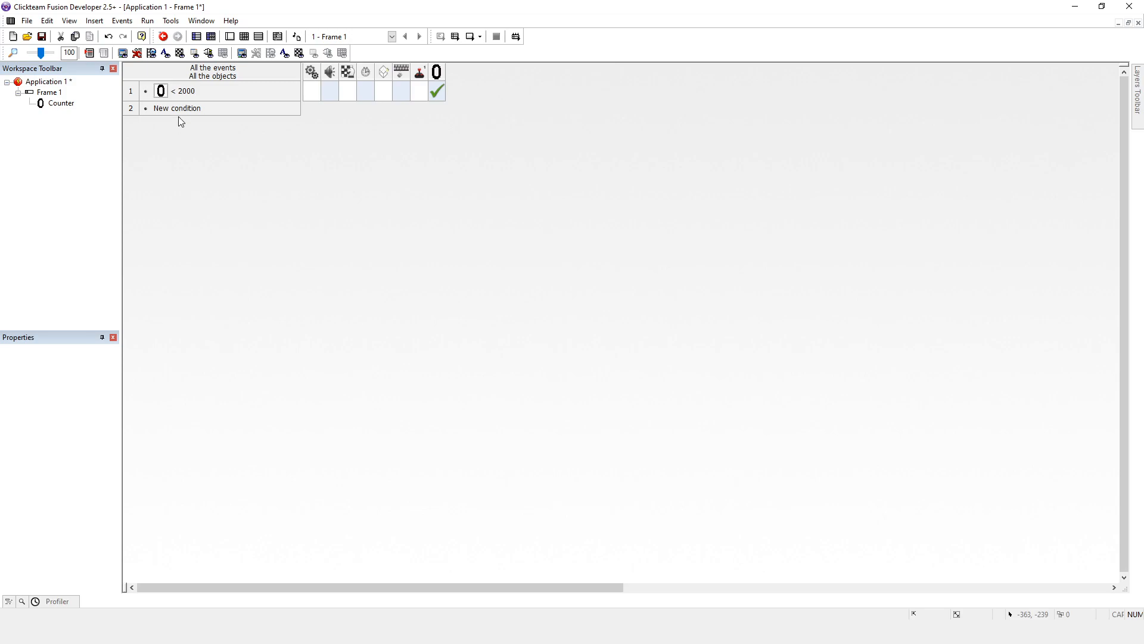
Step: Lower event 1's comparison limit from 2000 to 100
double_click(182, 91)
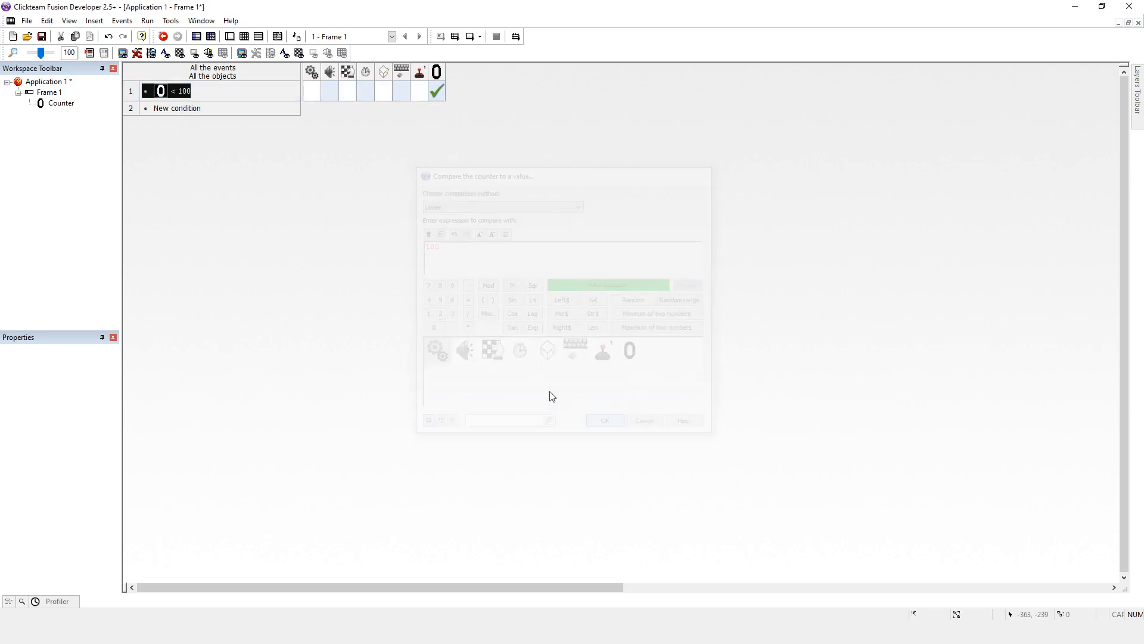
left_click(605, 419)
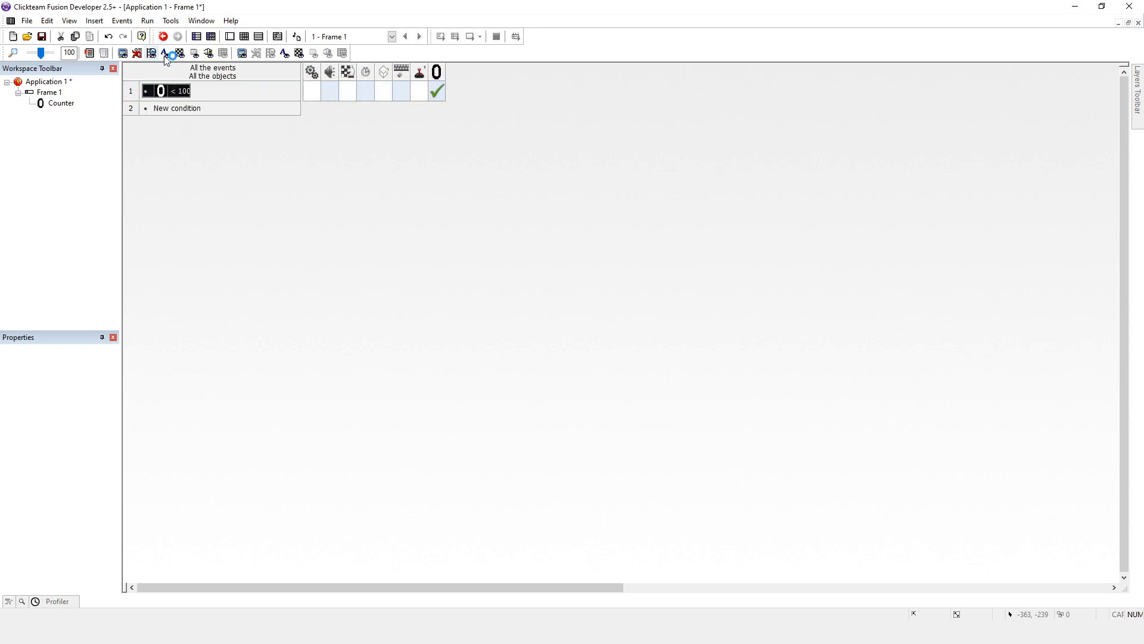
Step: Test the application, confirm the counter stops at 100, and close the preview
left_click(163, 37)
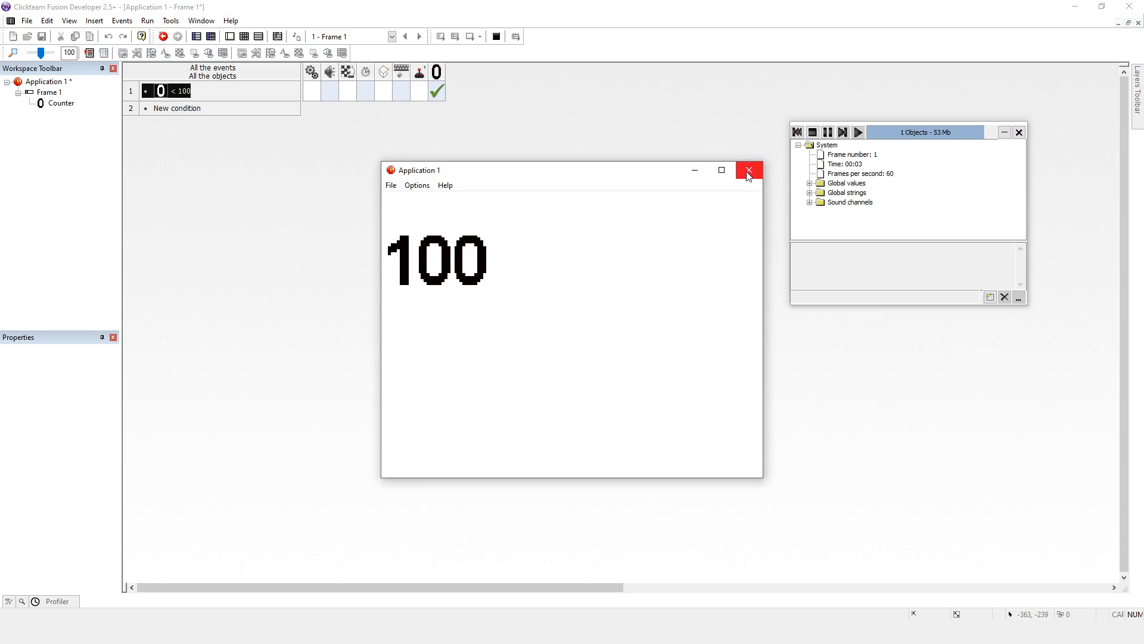
left_click(748, 170)
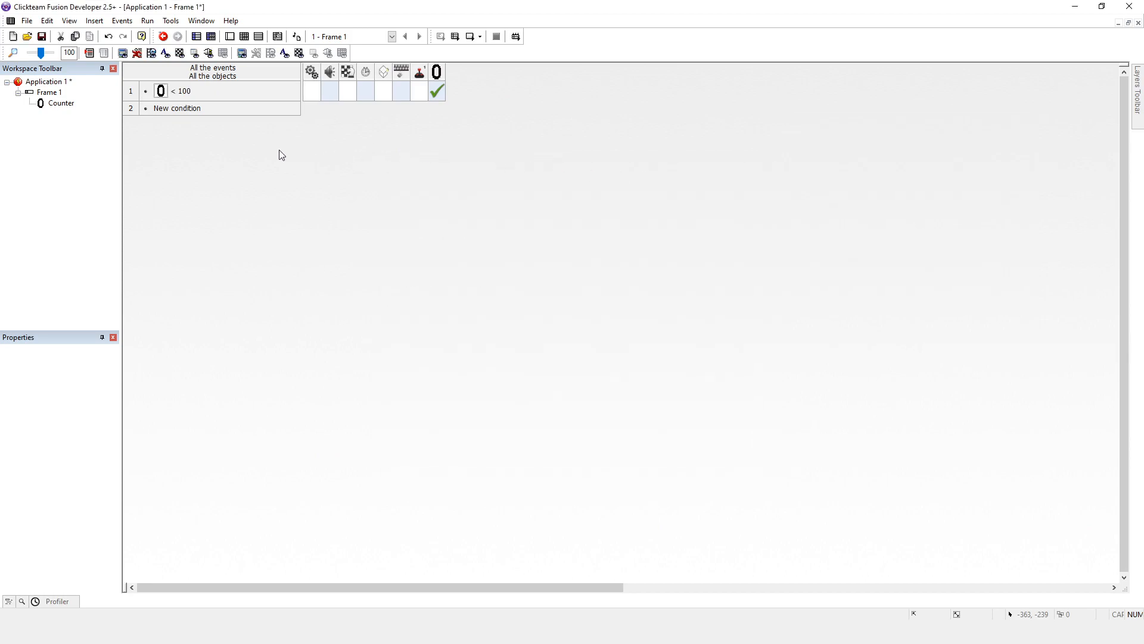
Step: In the frame layout, duplicate the Counter object
left_click(182, 90)
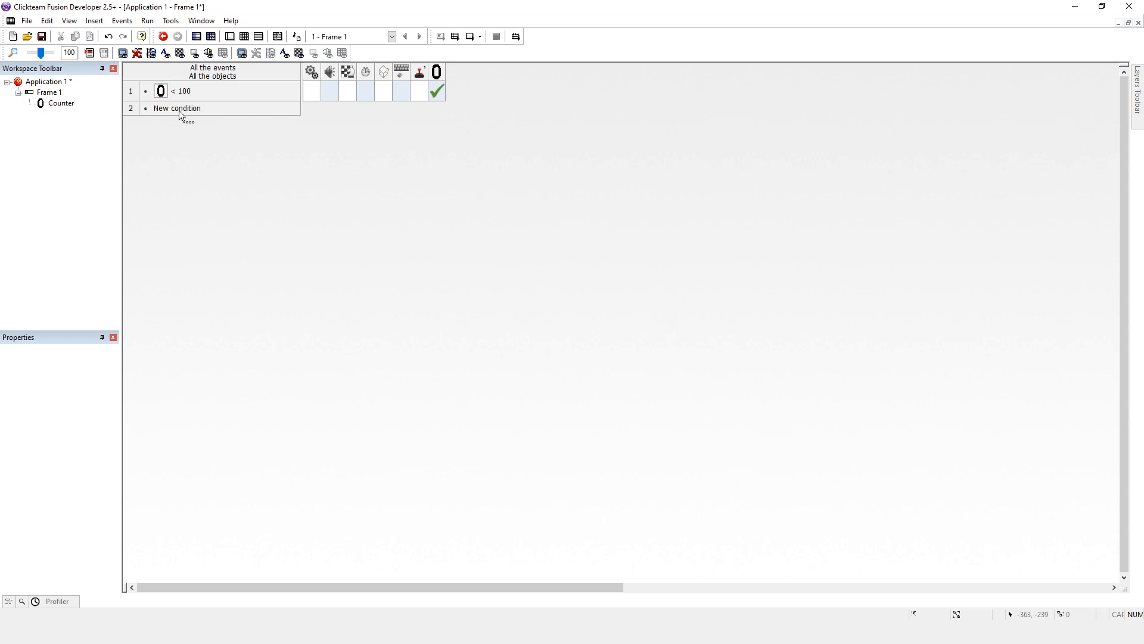
mouse_move(461, 108)
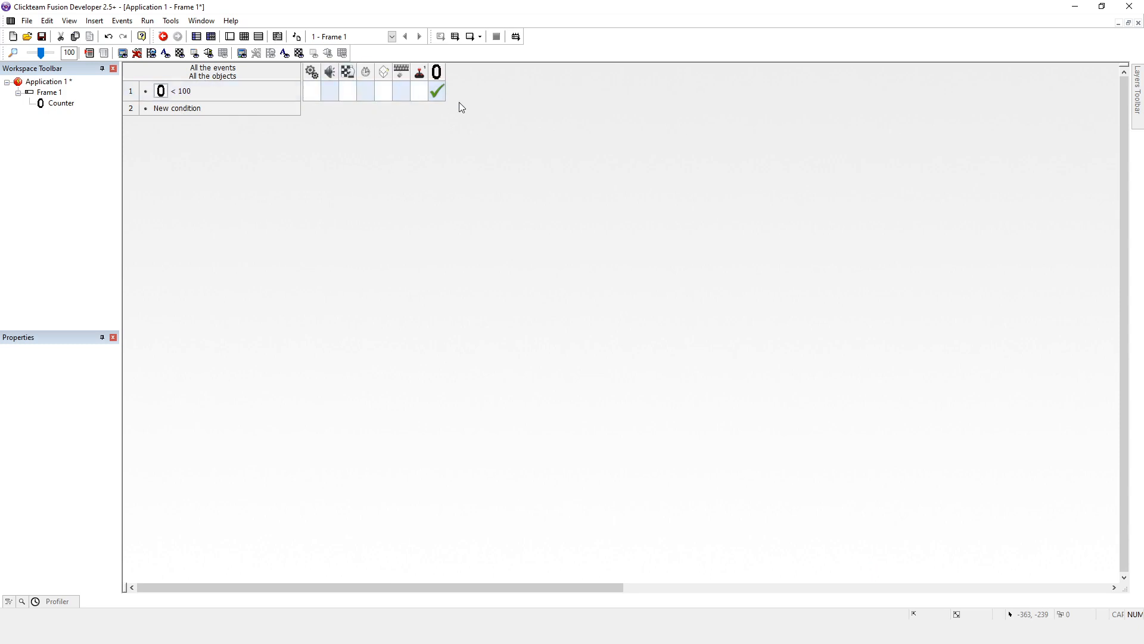
left_click(183, 91)
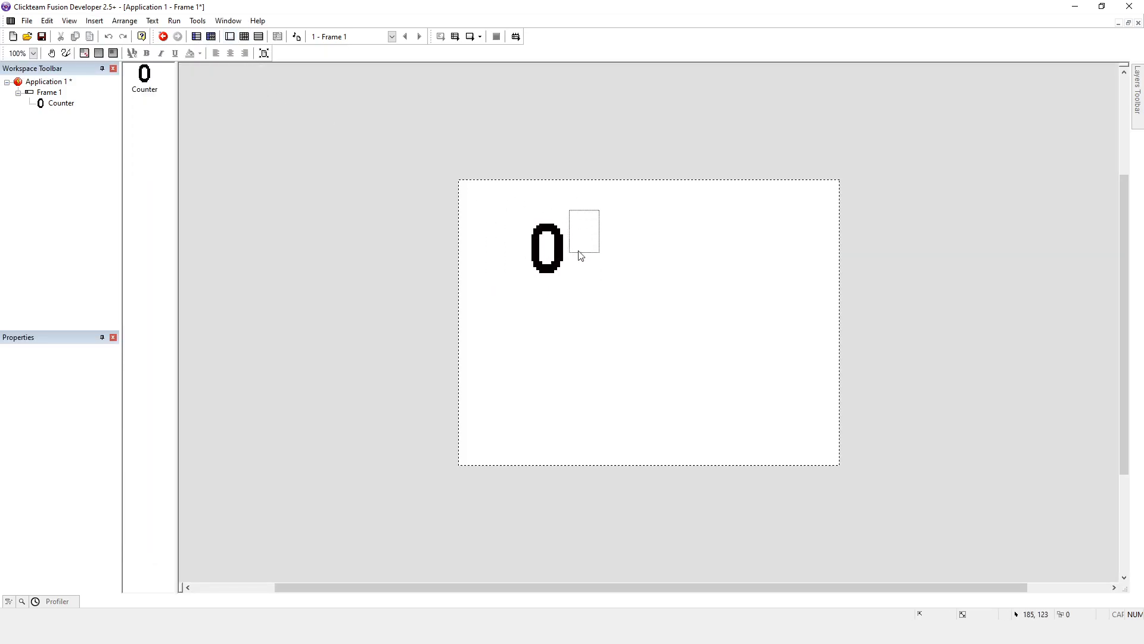
right_click(547, 247)
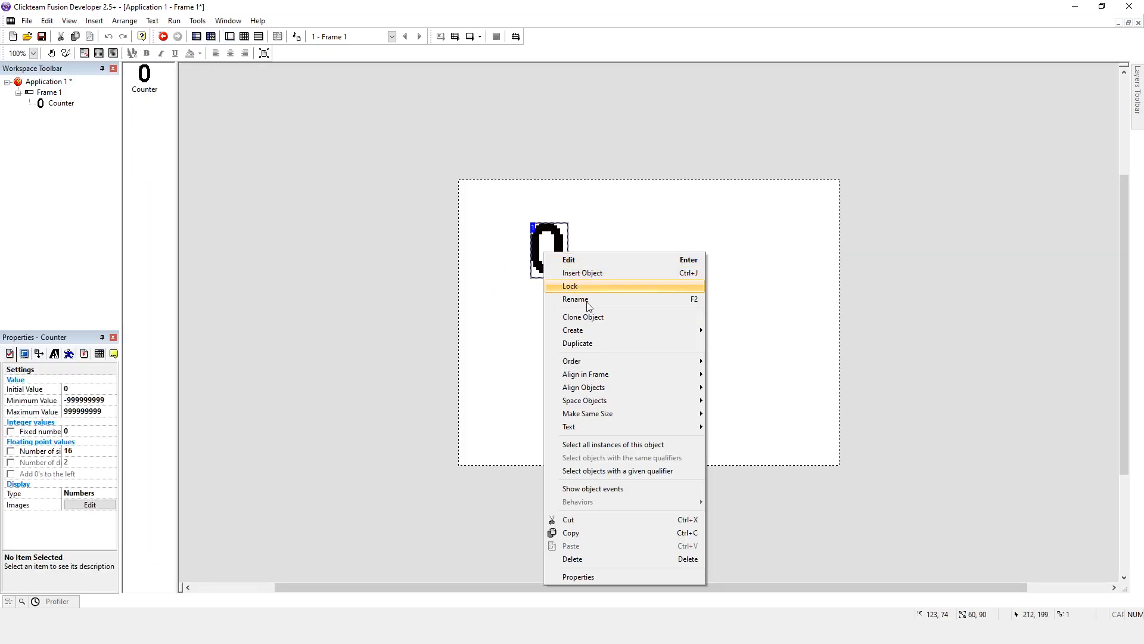
mouse_move(584, 322)
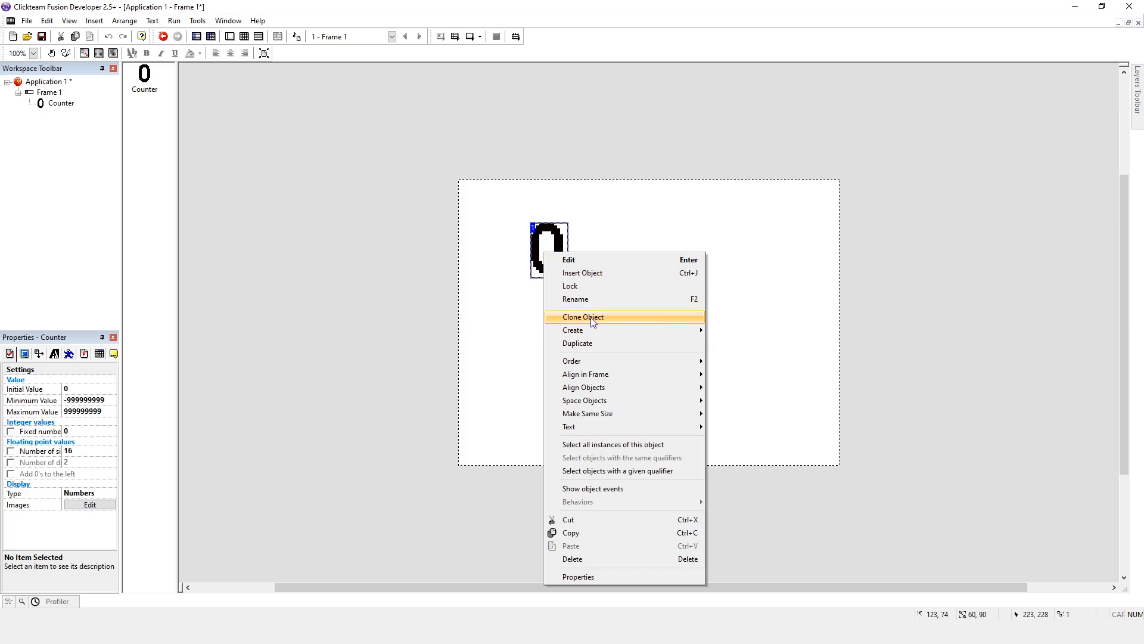
mouse_move(583, 322)
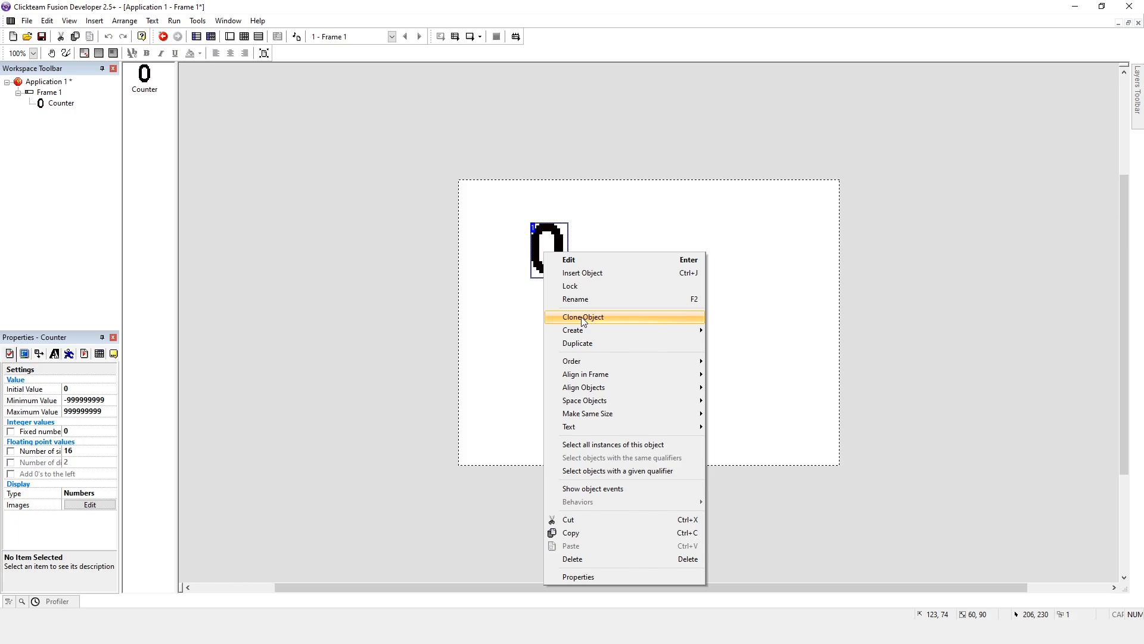
mouse_move(581, 343)
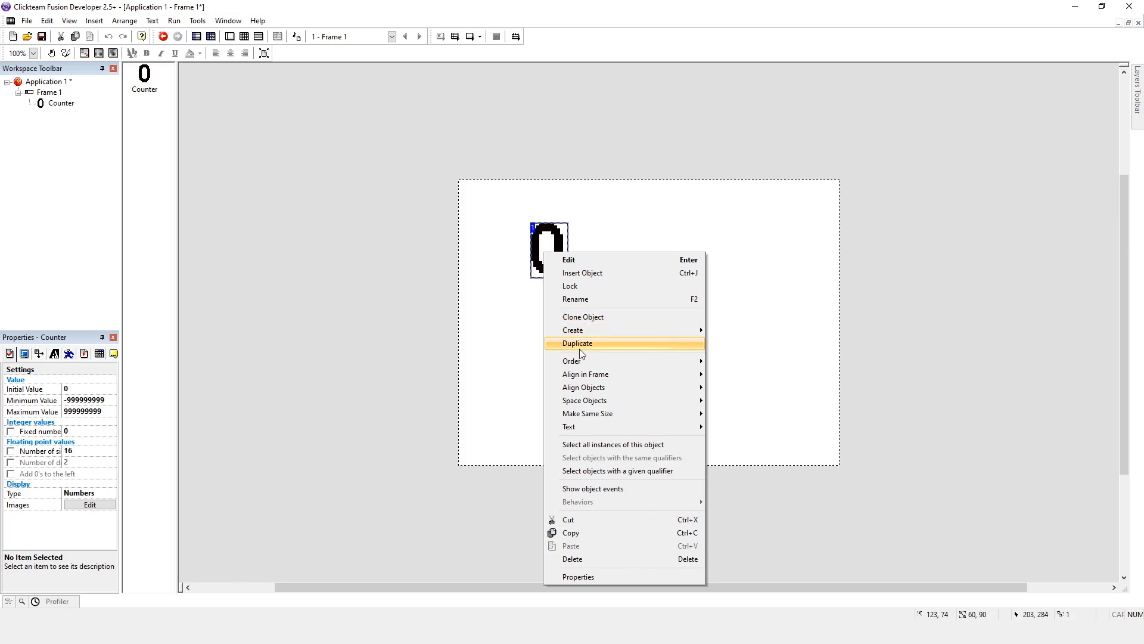
left_click(577, 343)
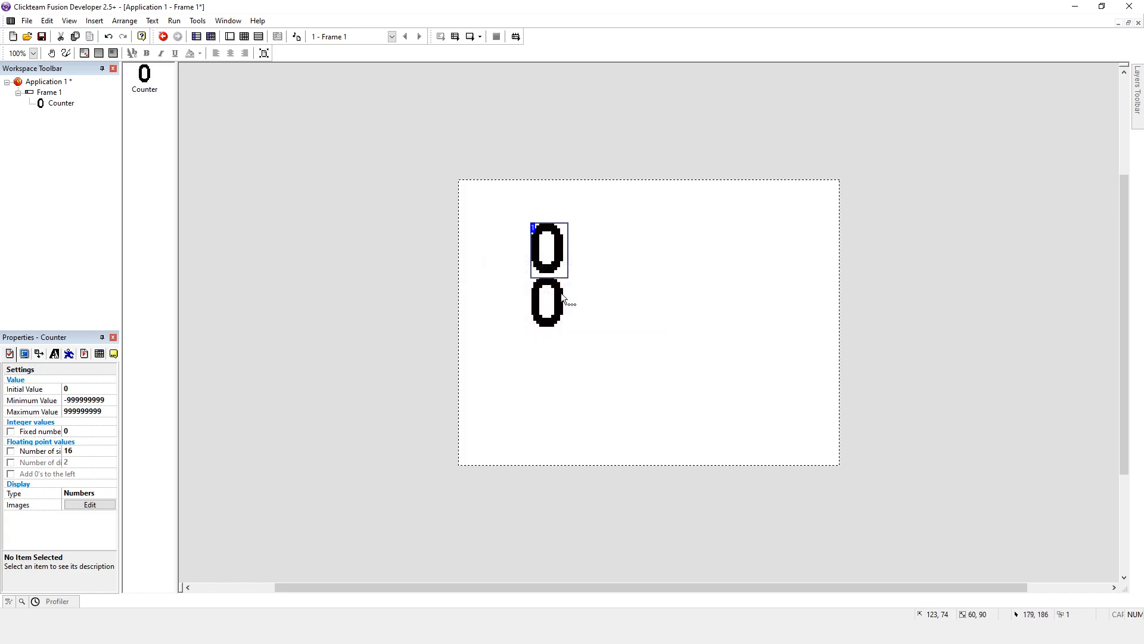
Step: Position the copied counter directly beneath the original
left_click_drag(547, 248, 605, 262)
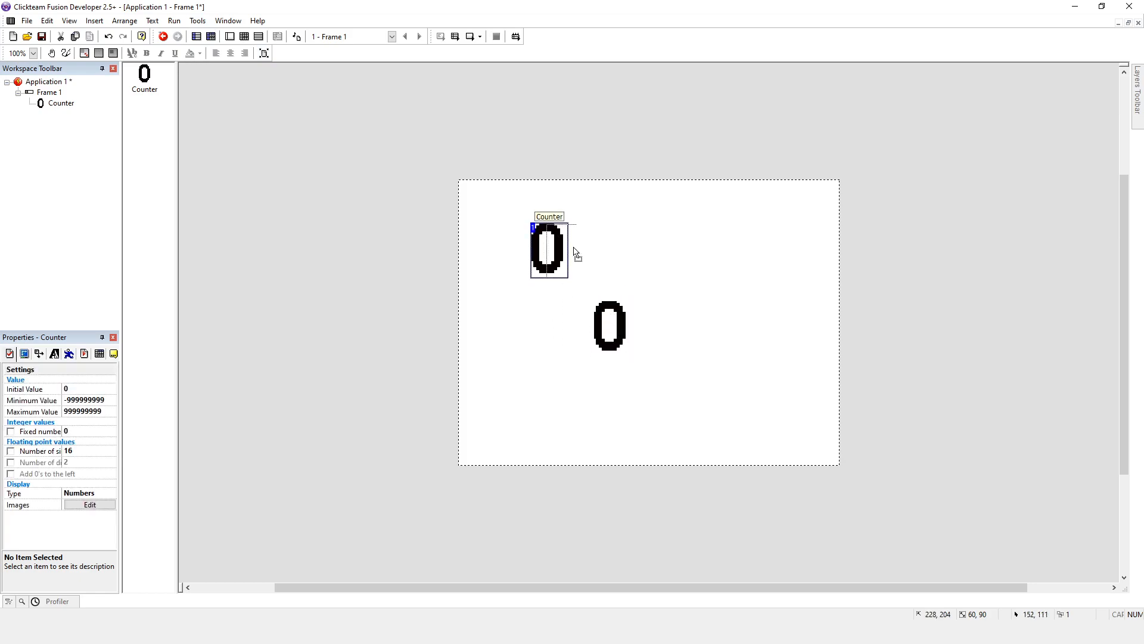
left_click(174, 21)
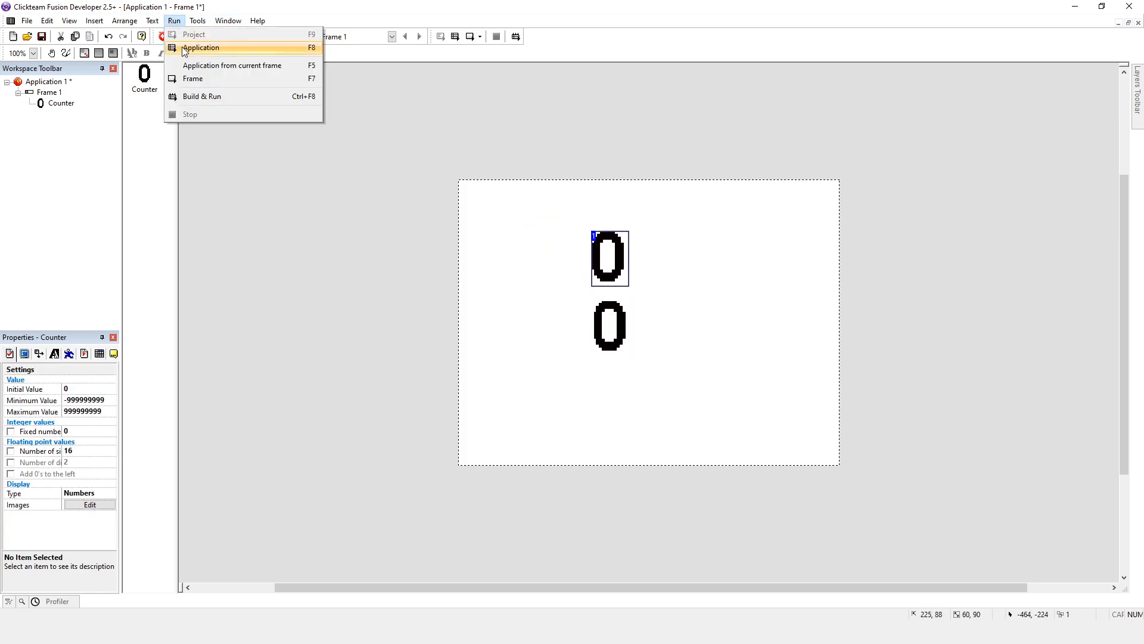
Step: Run the application to see both counters reach 100, then close the test window
left_click(201, 48)
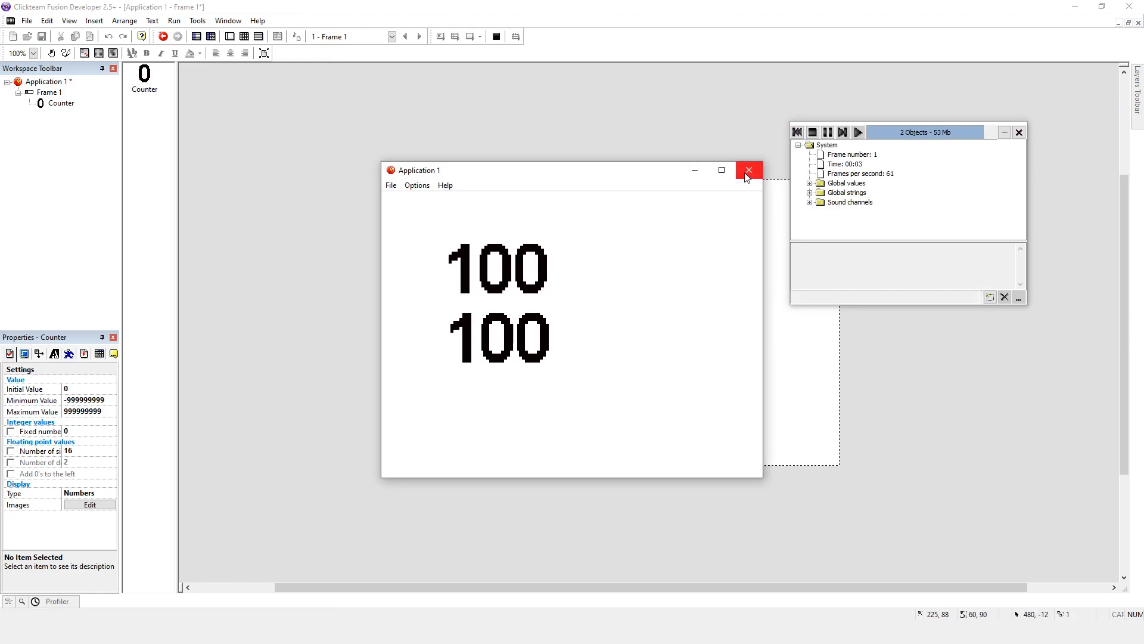
left_click(749, 170)
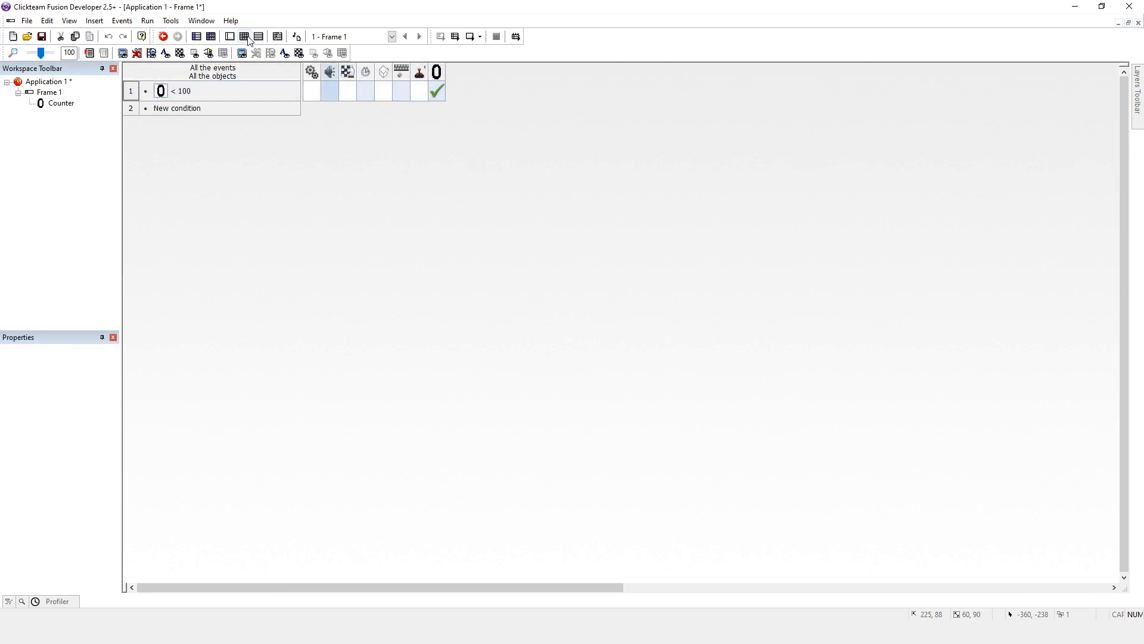
Step: Clone the lower counter into its own Counter 2 object from the frame layout
left_click(229, 37)
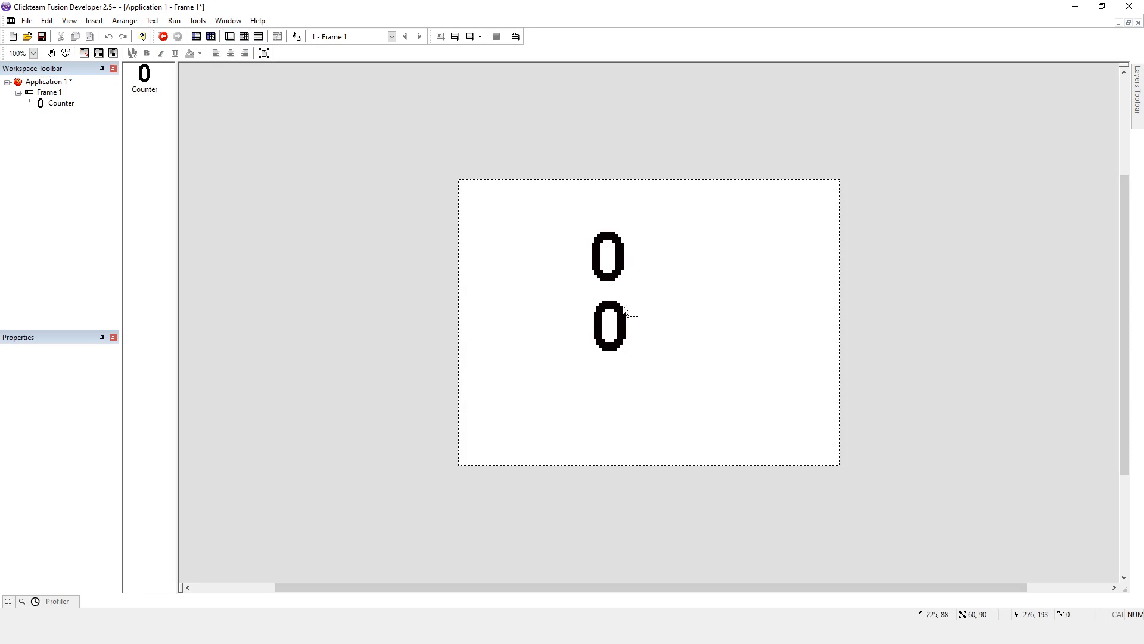
right_click(608, 257)
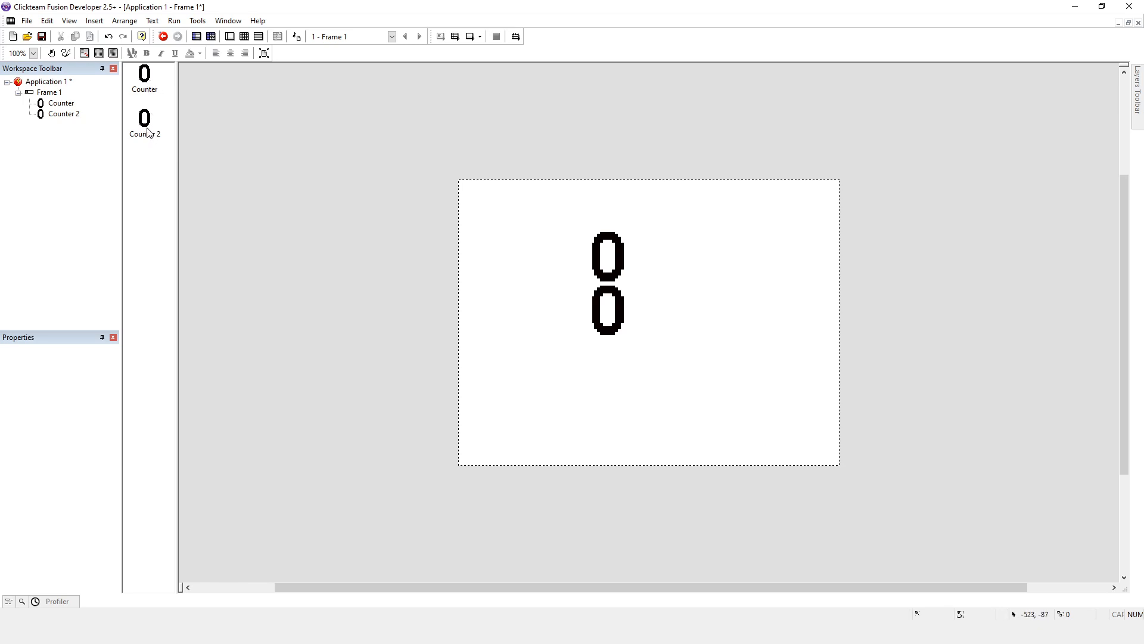
mouse_move(248, 53)
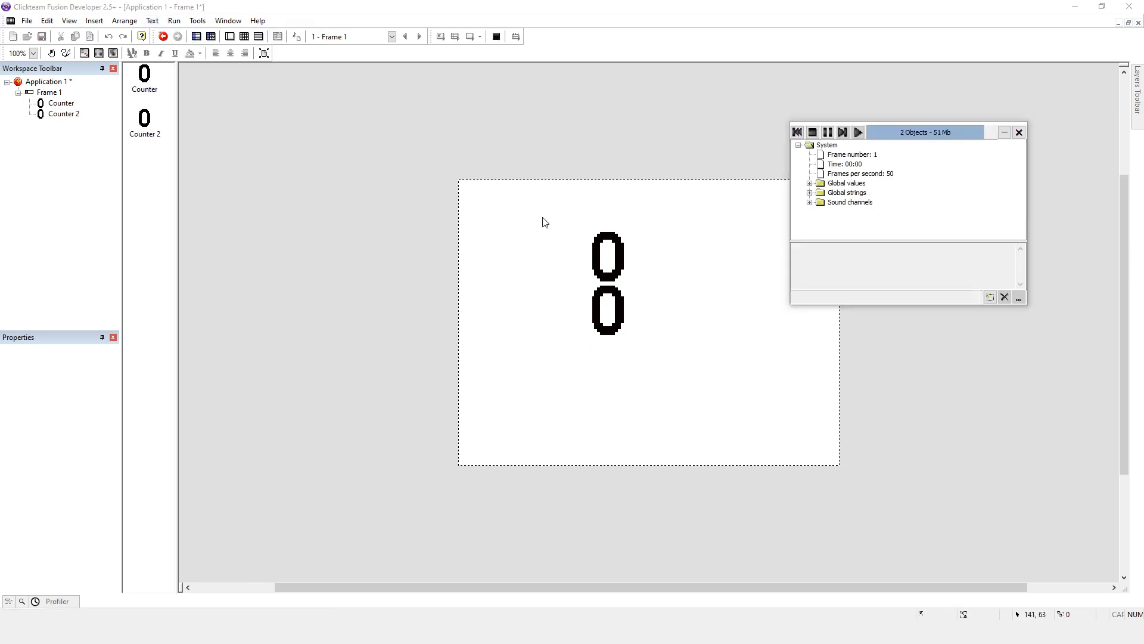
left_click(1019, 132)
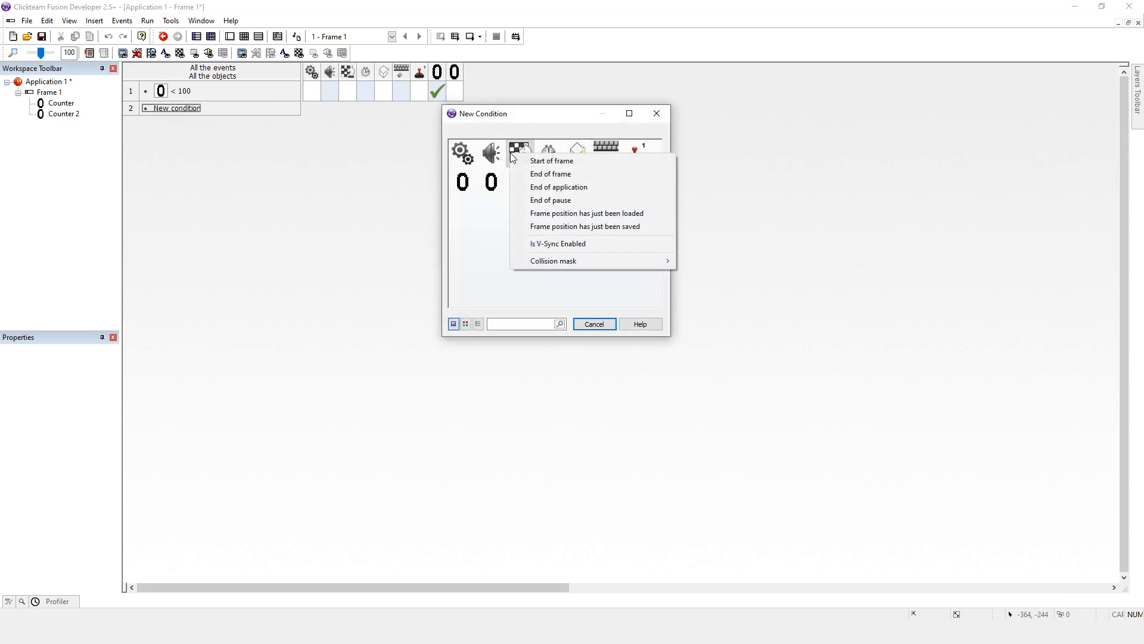
Step: On a Start of Frame event, start the fast loop 'addToCounter' running 100 times
left_click(551, 161)
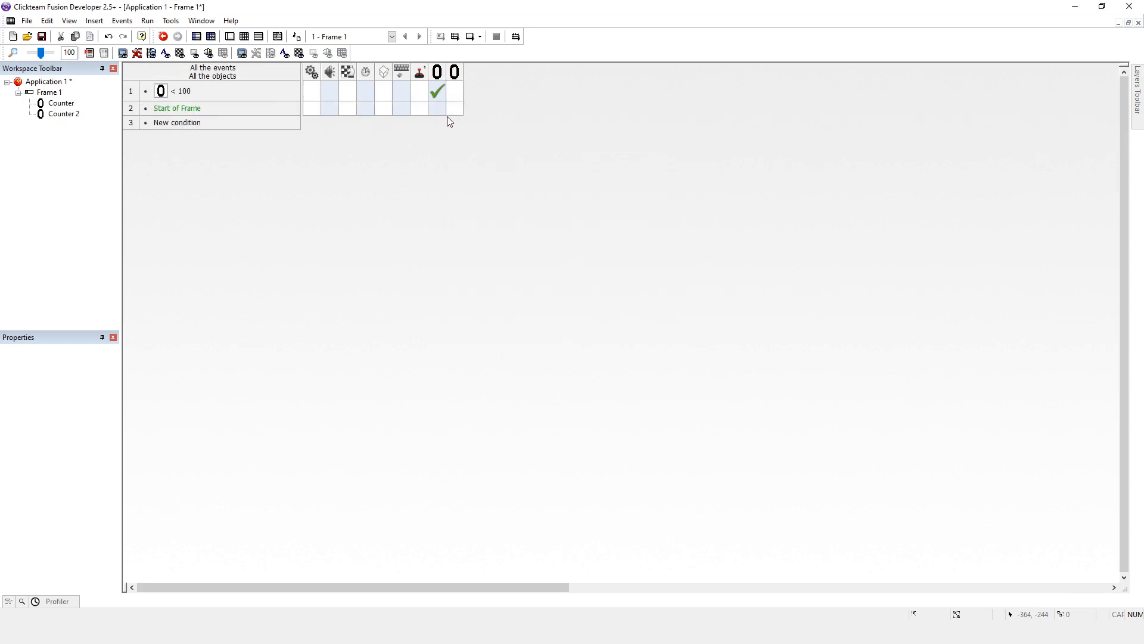
left_click(312, 109)
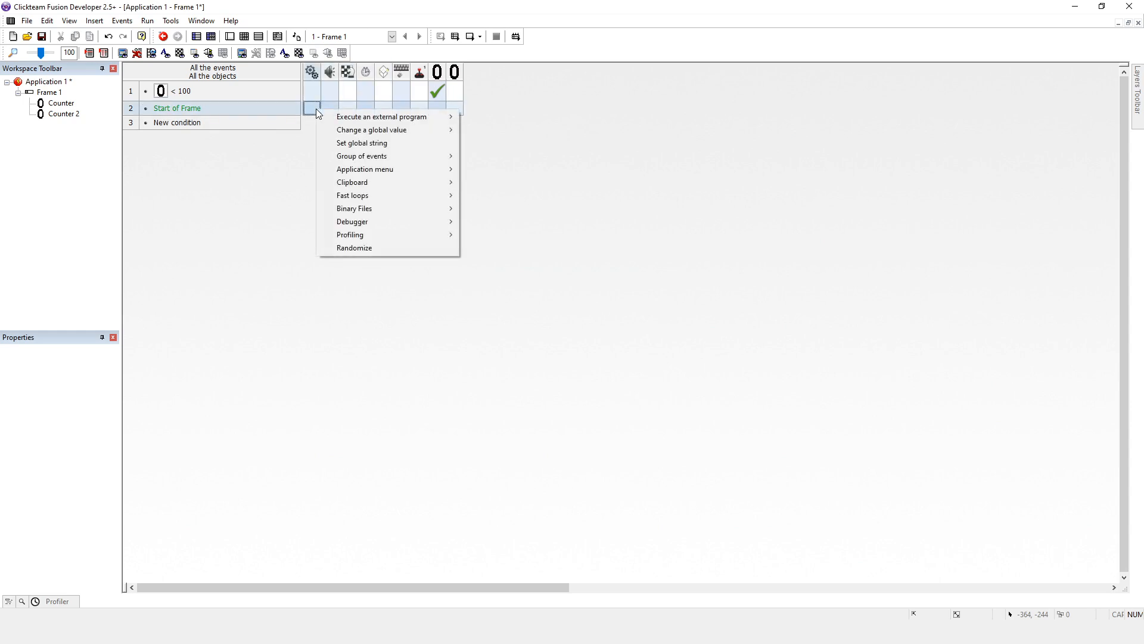
mouse_move(352, 194)
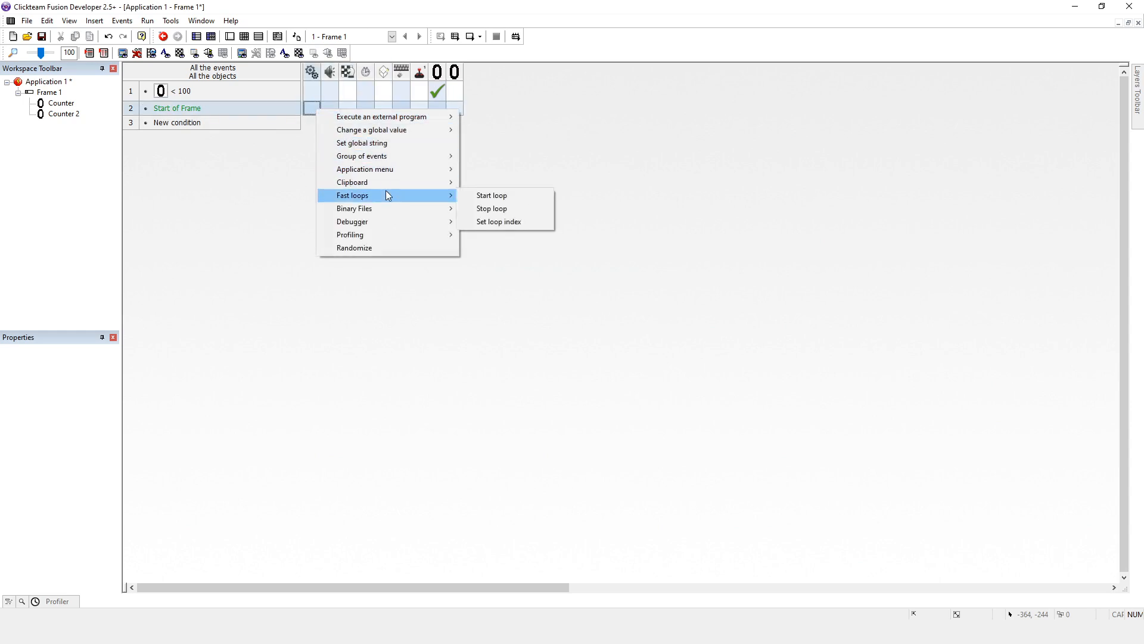
left_click(491, 195)
type("\"add")
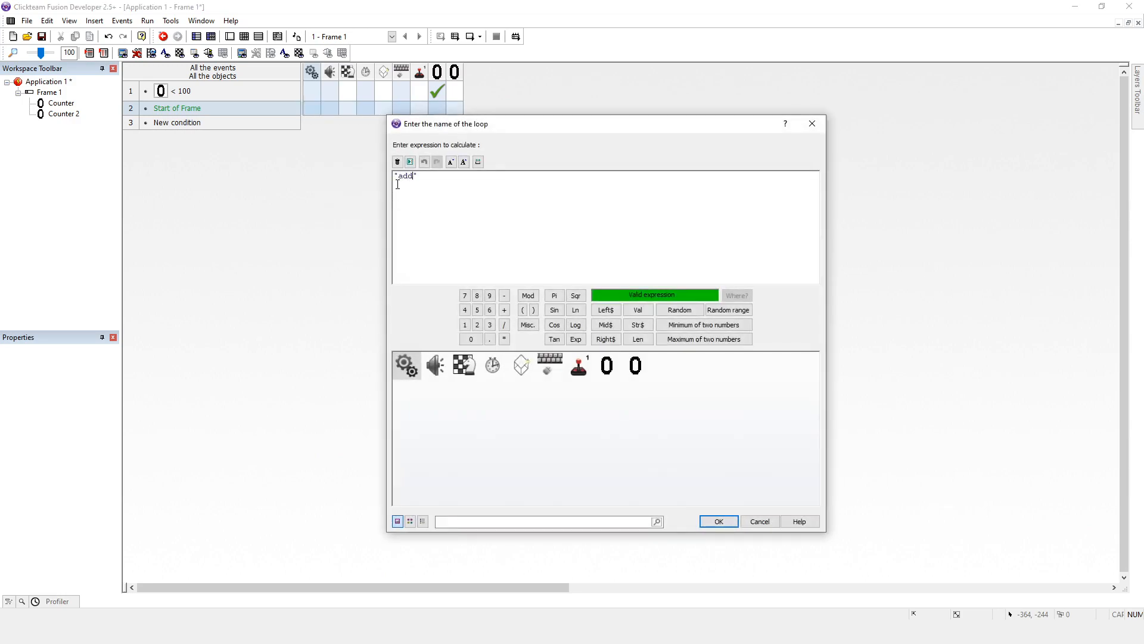
type("ToCounter")
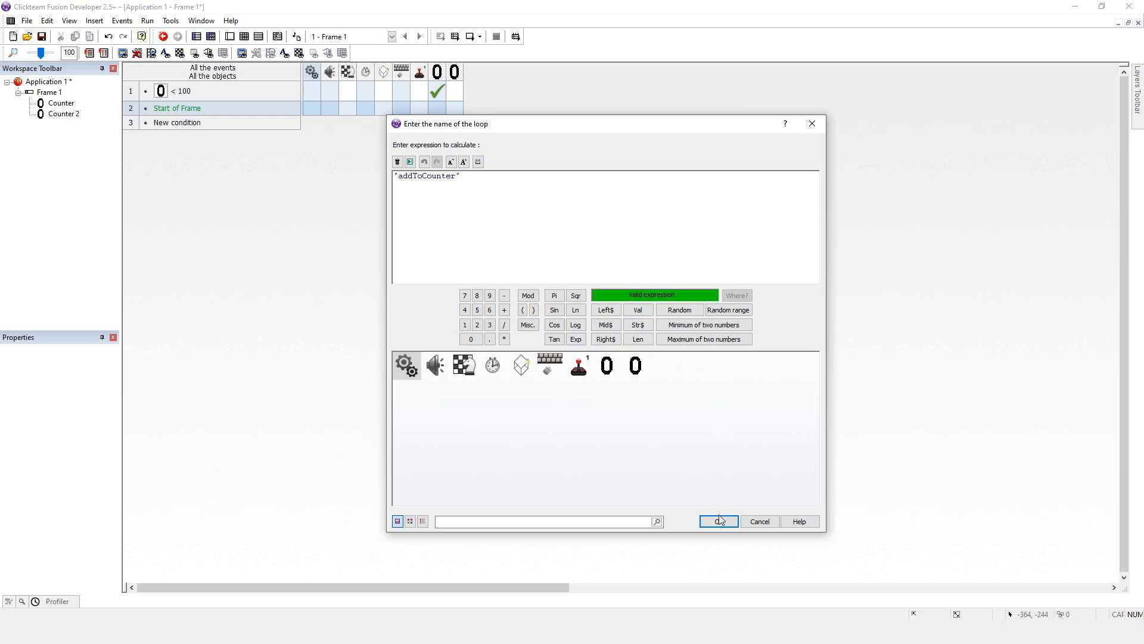
left_click(718, 521)
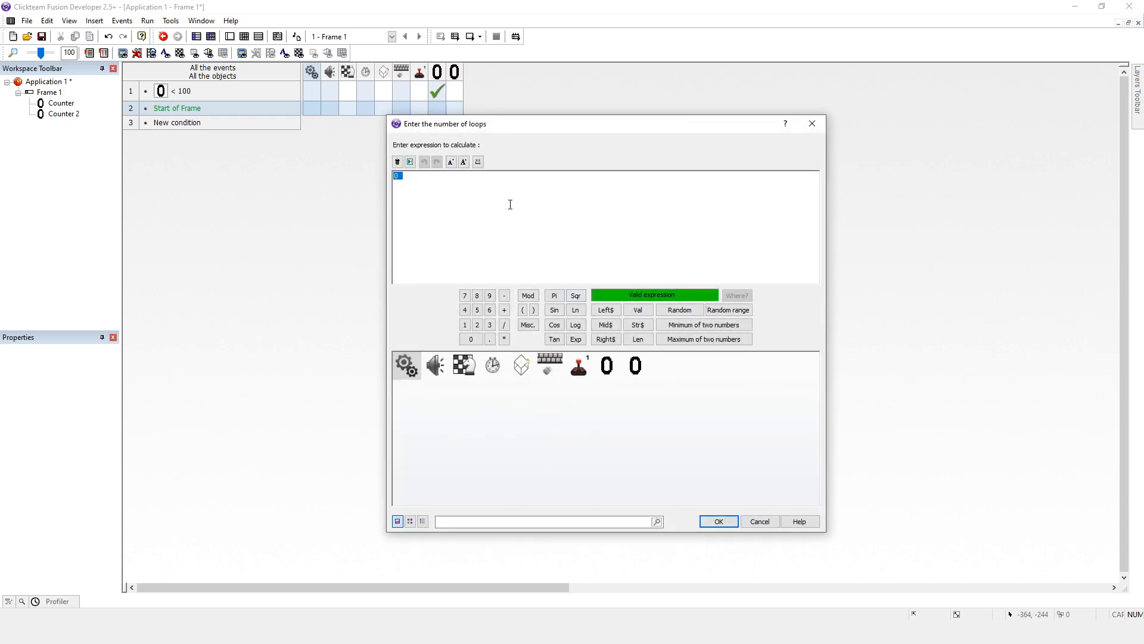
left_click(718, 521)
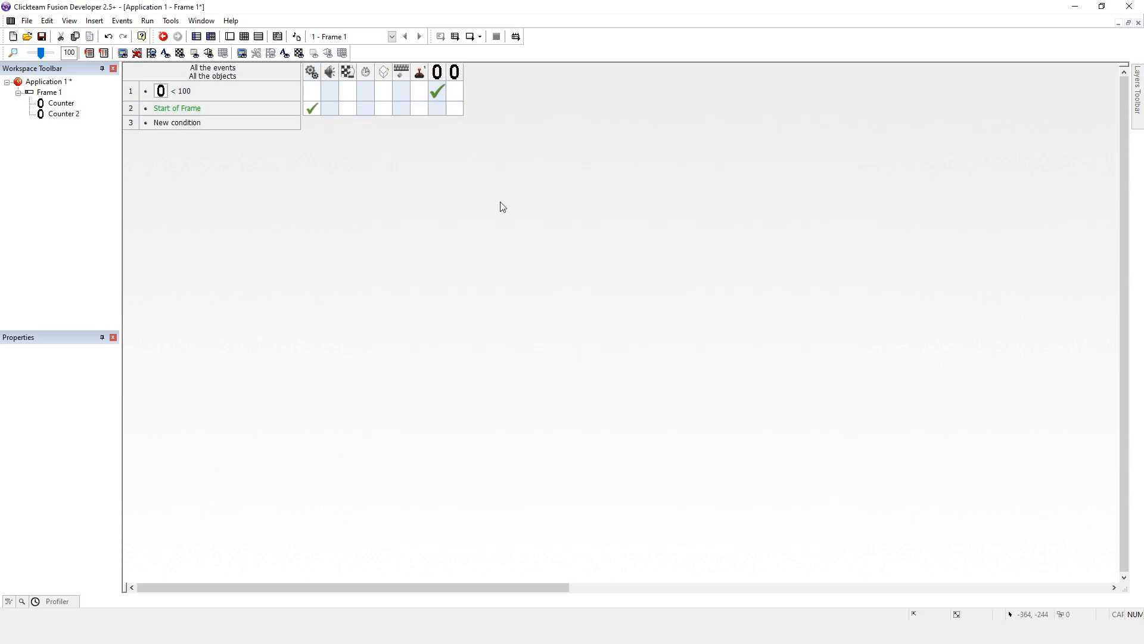
mouse_move(312, 109)
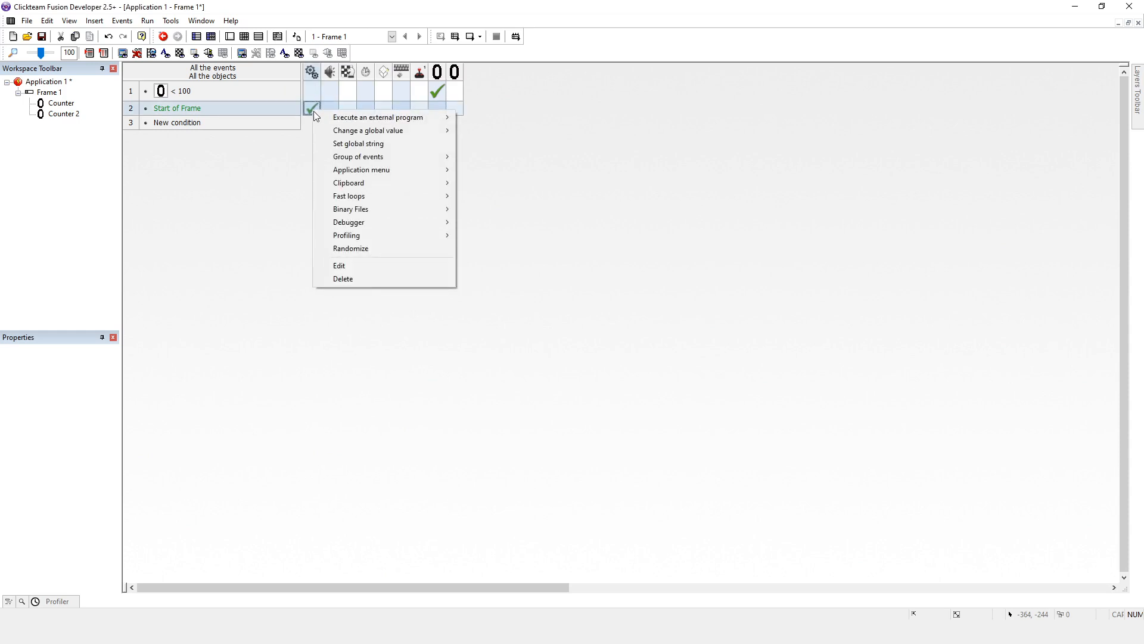
mouse_move(349, 196)
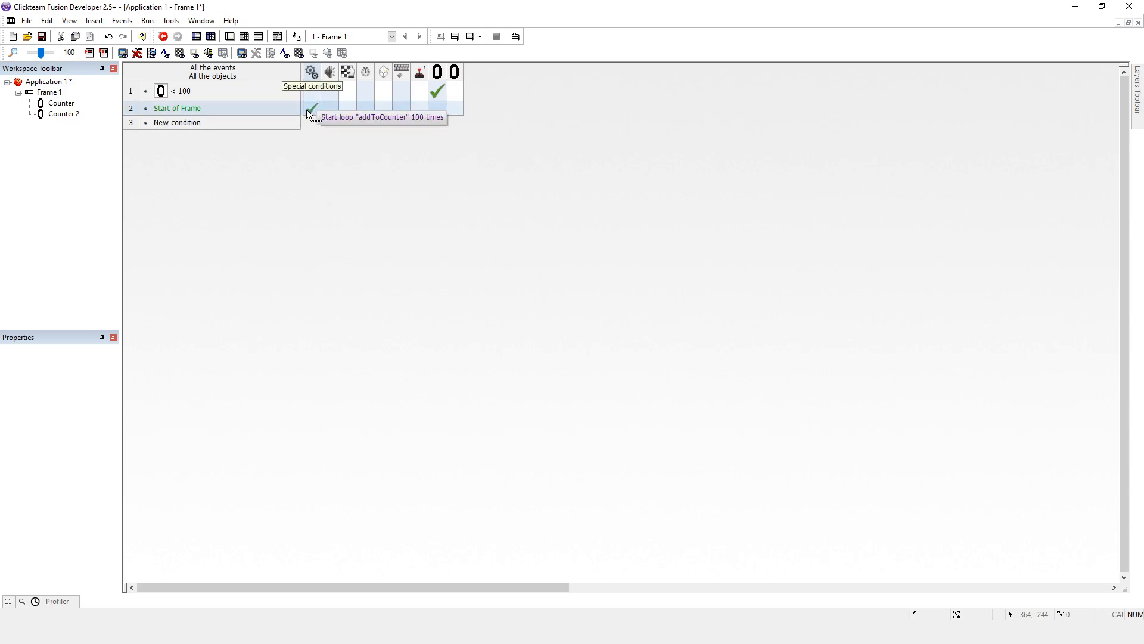
Step: Reopen the start-loop action to check its name and keep it as is
left_click(311, 109)
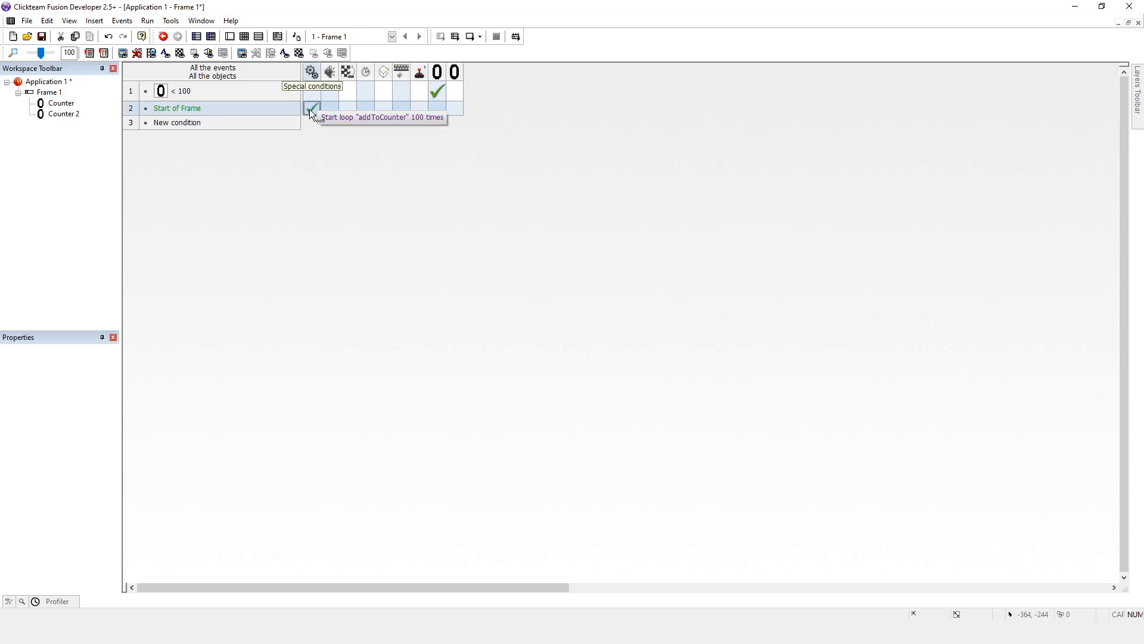
right_click(313, 109)
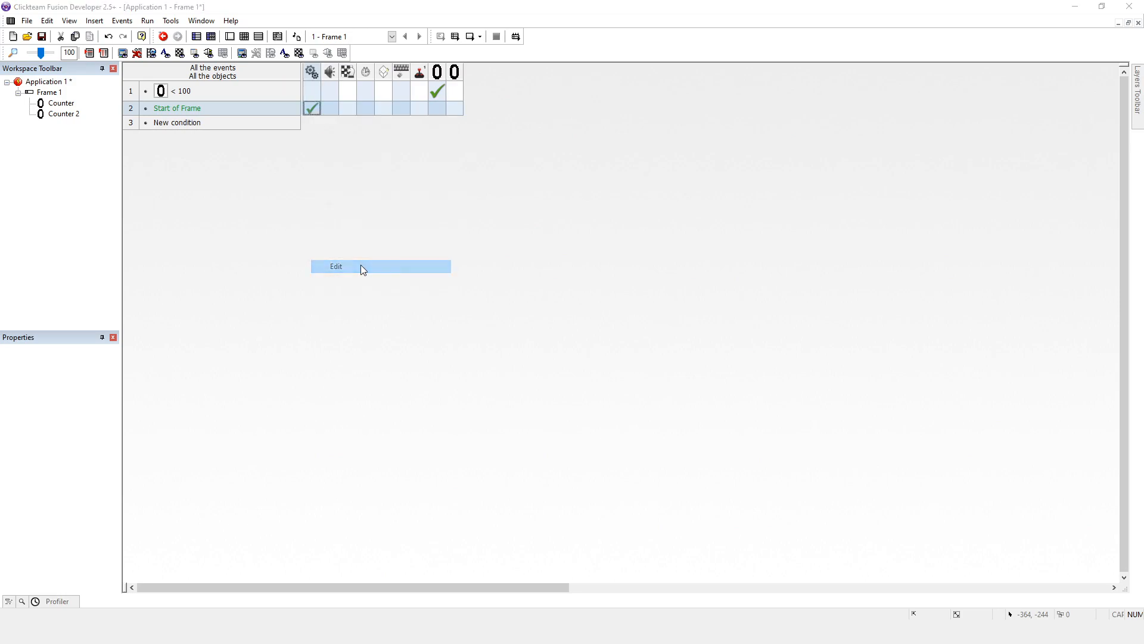
left_click(336, 266)
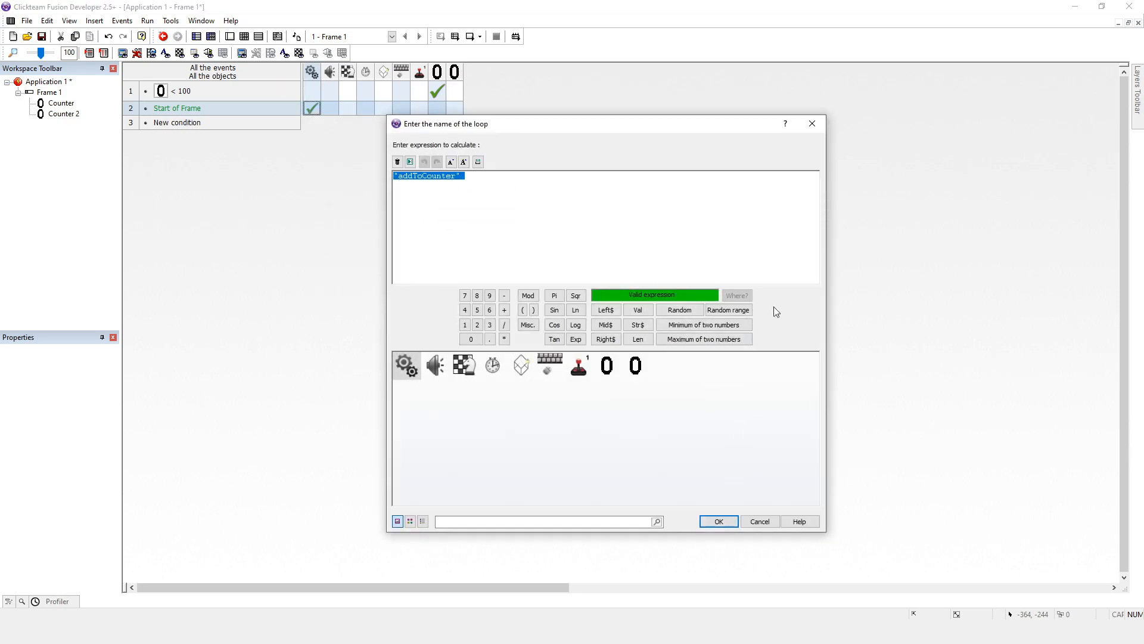
left_click(718, 521)
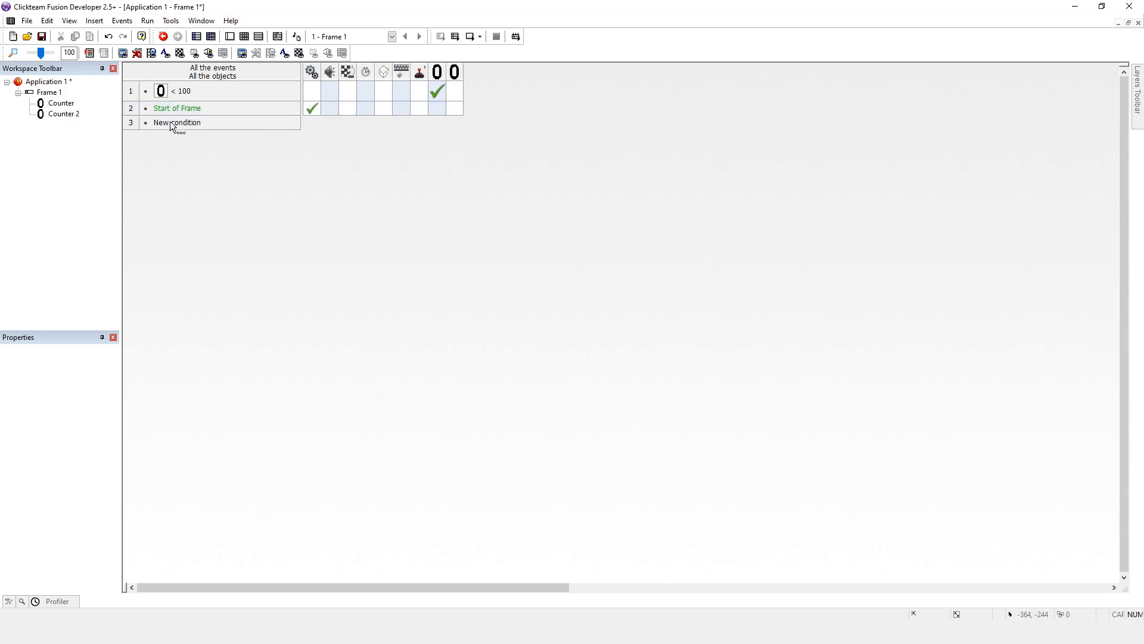
Step: Create a new event with the Special > Fast loops > On loop "addToCounter" condition
double_click(176, 122)
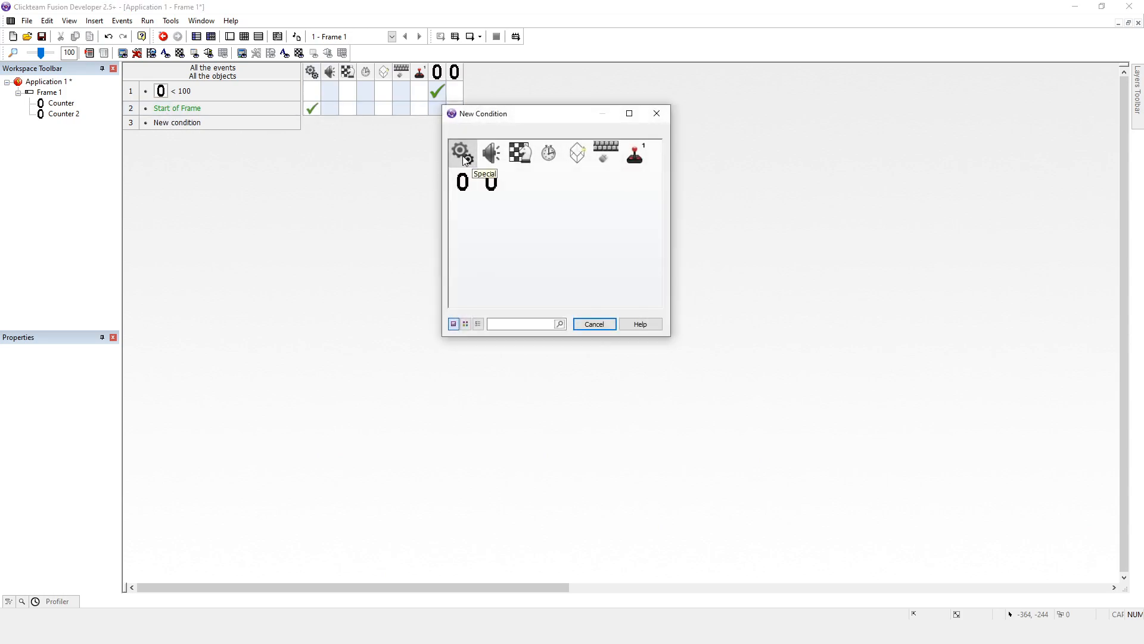
left_click(460, 153)
type("\"addToCounter\"")
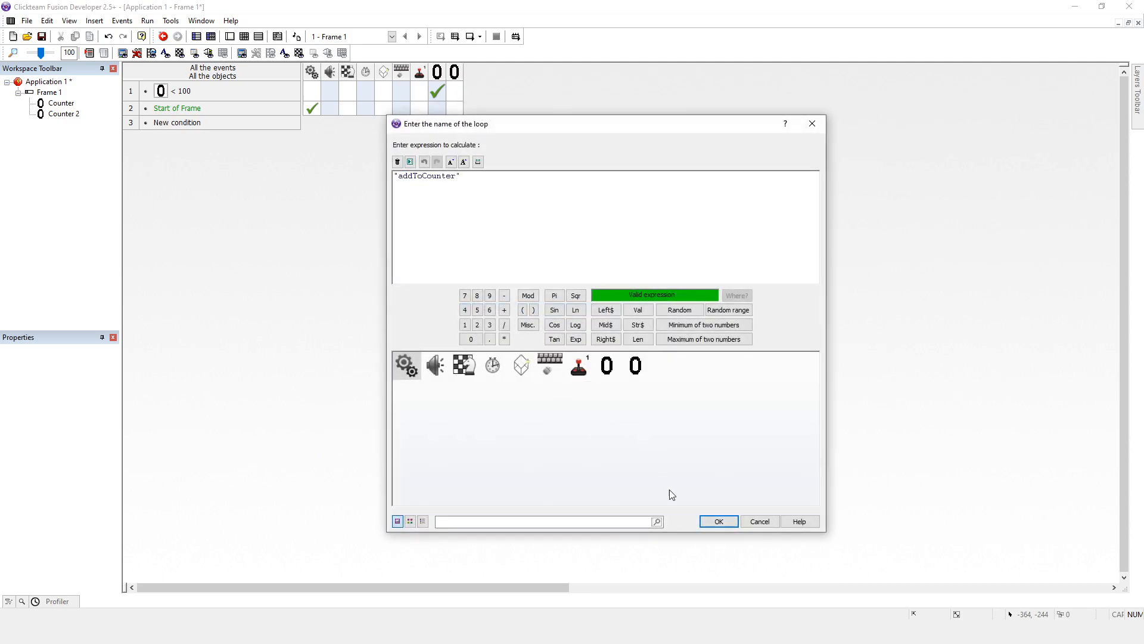
left_click(718, 521)
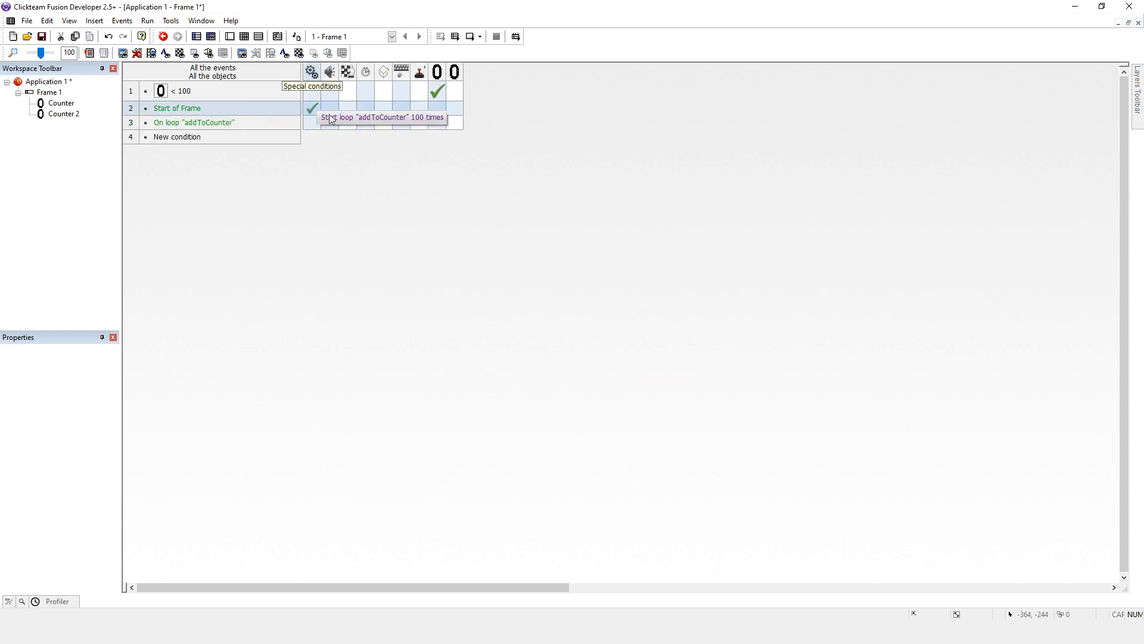
Step: Give the On loop event an action on Counter 2 and reach the run options
left_click(193, 122)
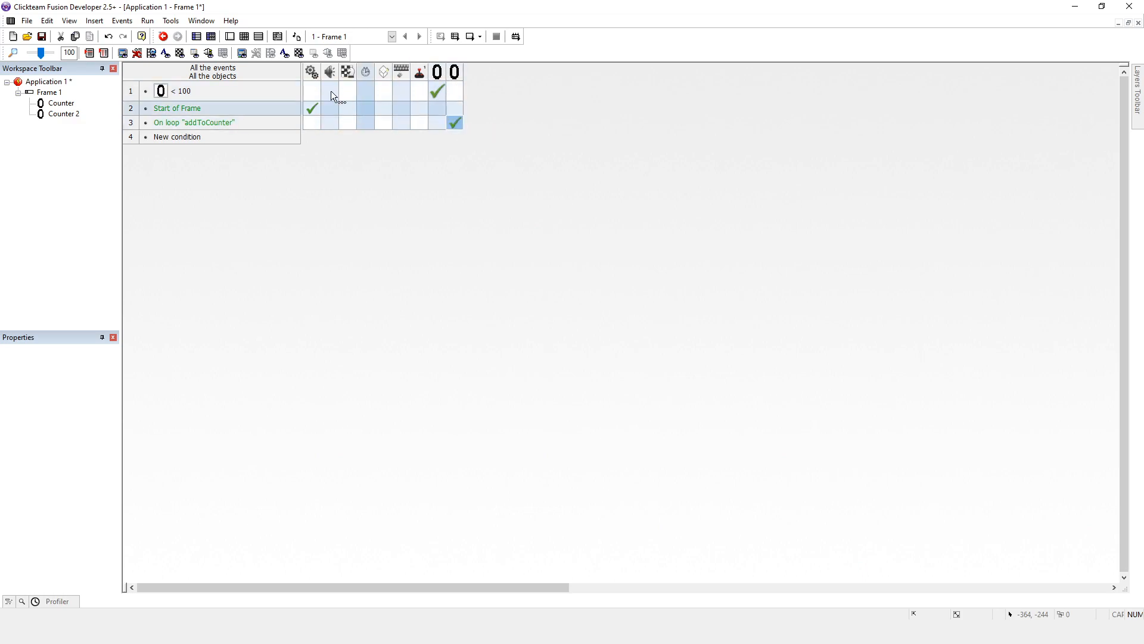
left_click(146, 21)
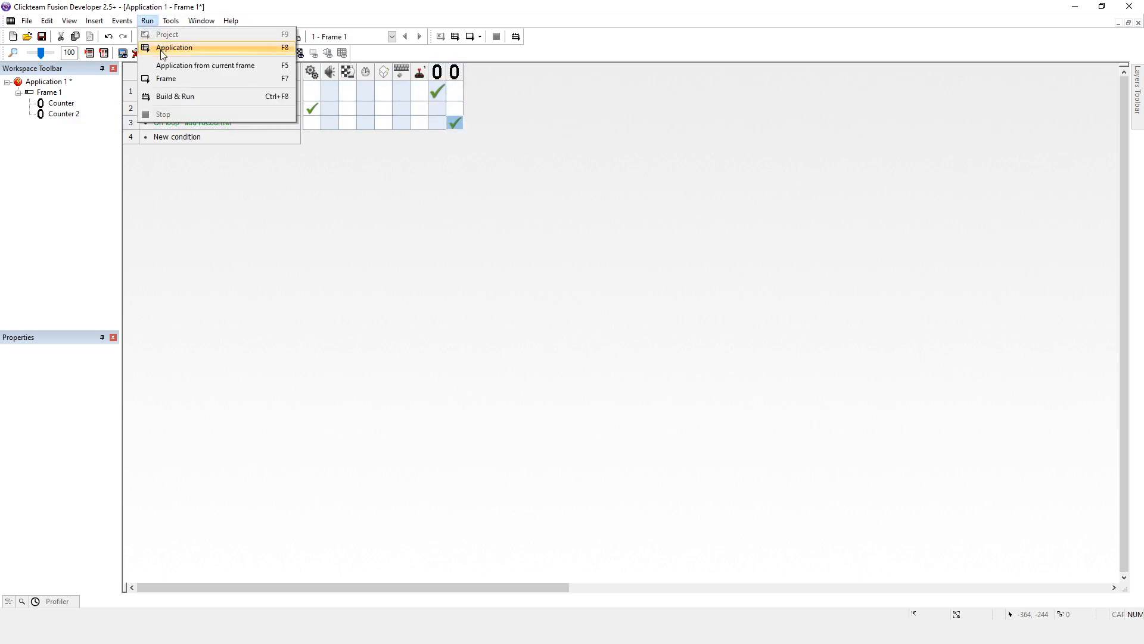
left_click(174, 48)
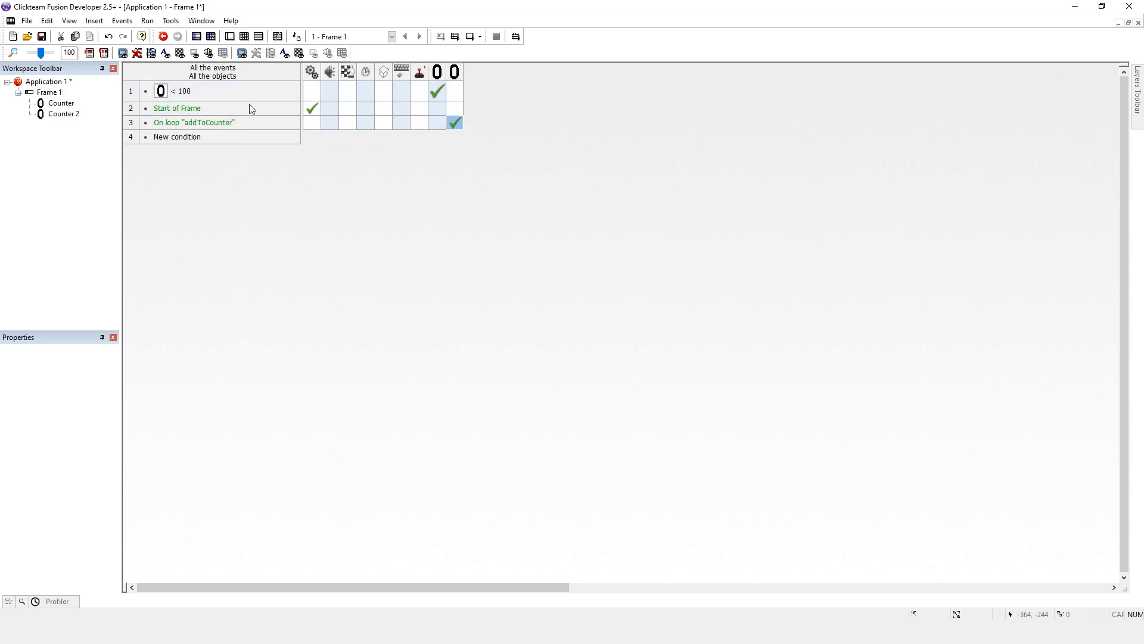
mouse_move(287, 281)
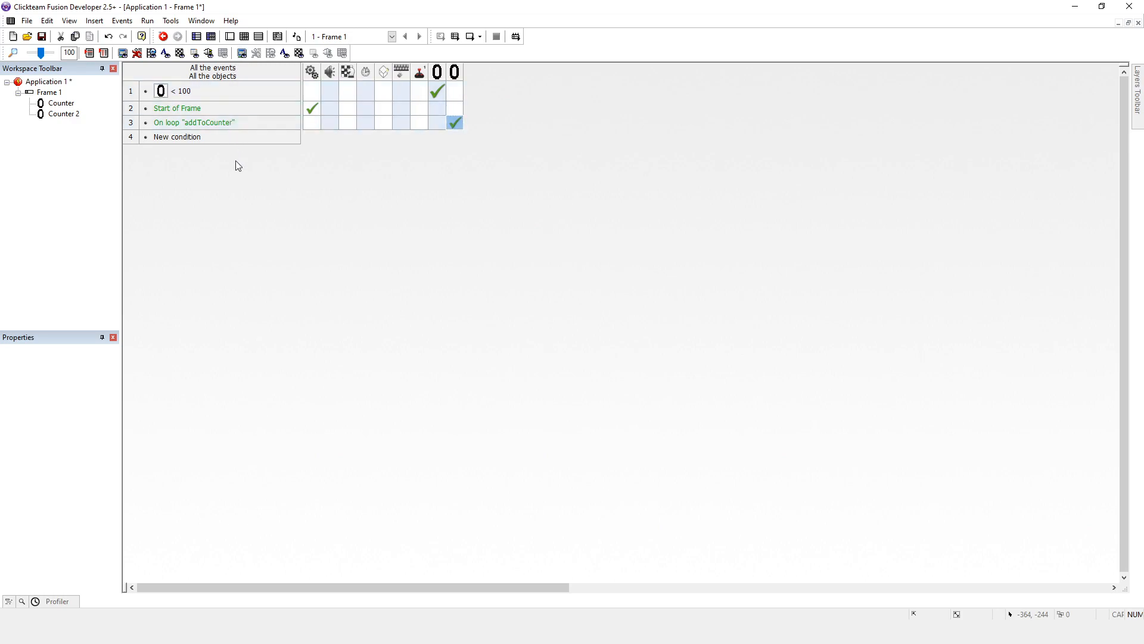
mouse_move(254, 404)
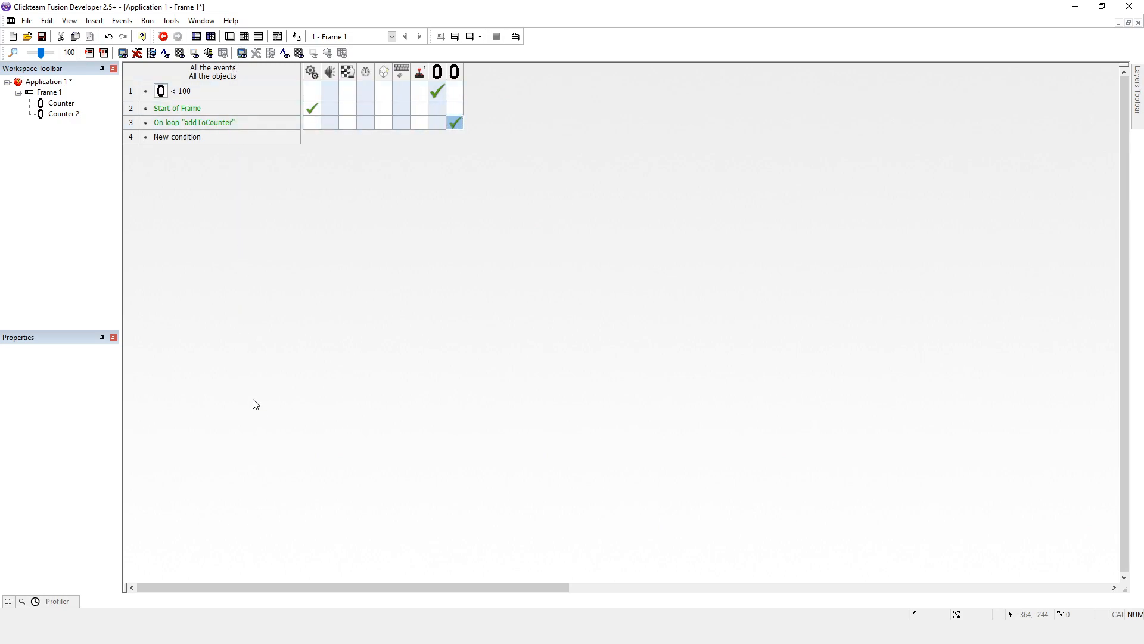
mouse_move(243, 67)
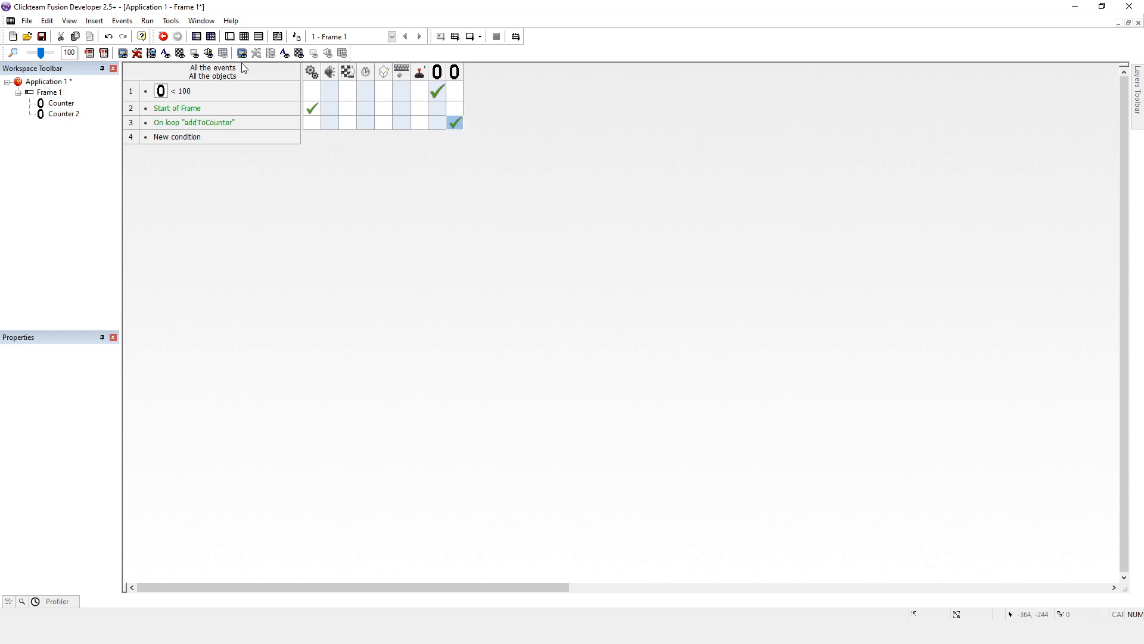
left_click(186, 108)
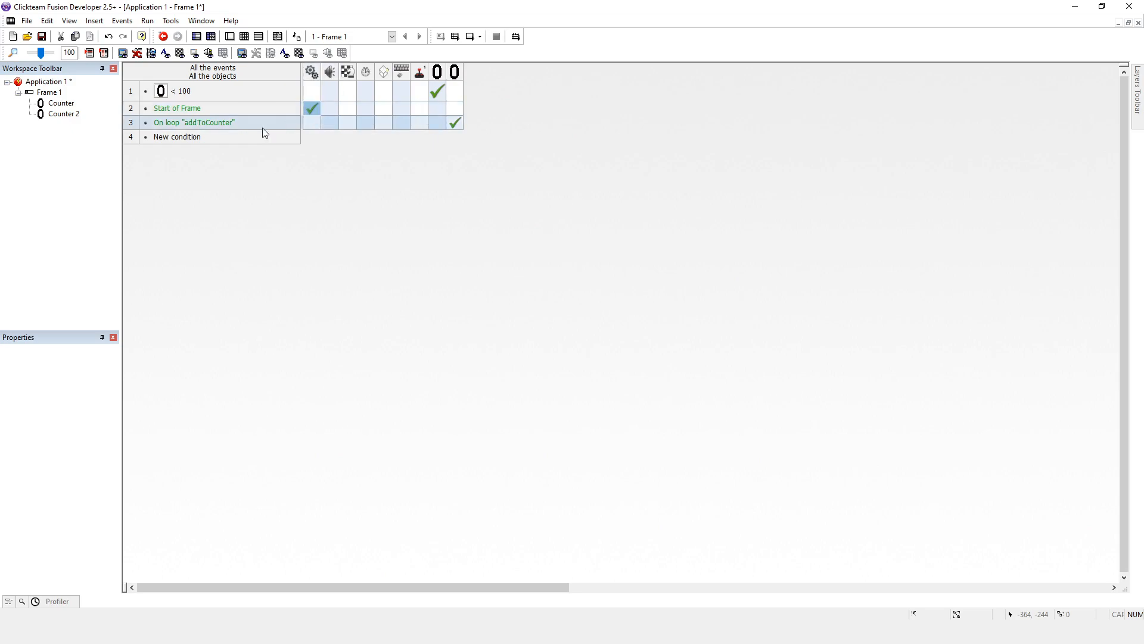
Step: Edit the Start loop action on Start of Frame and confirm its number of loops
right_click(311, 108)
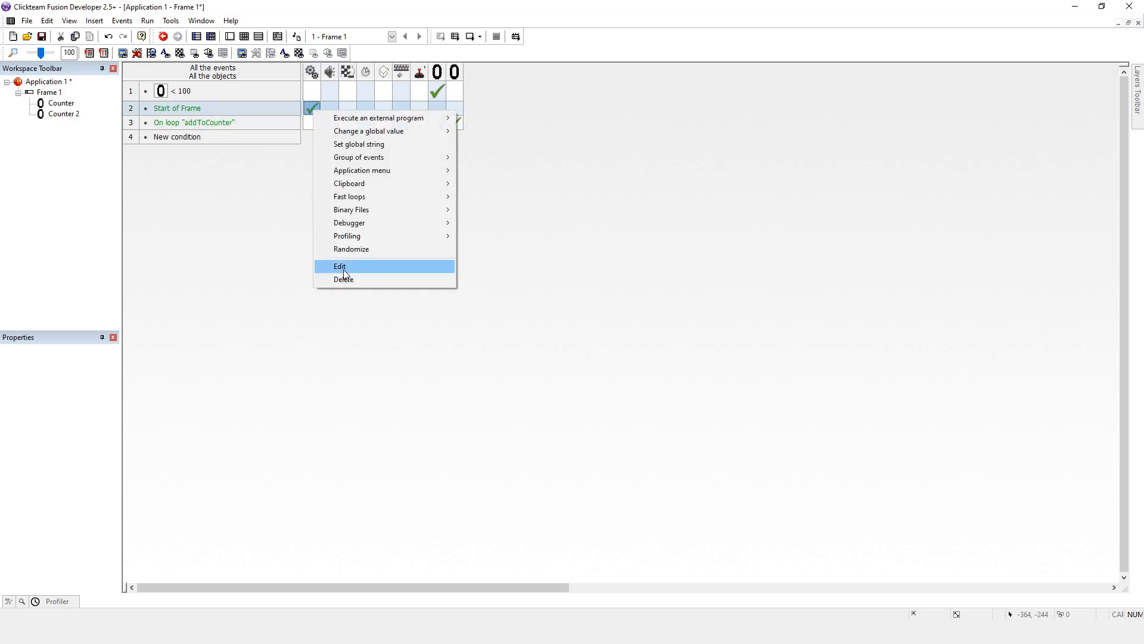
left_click(340, 265)
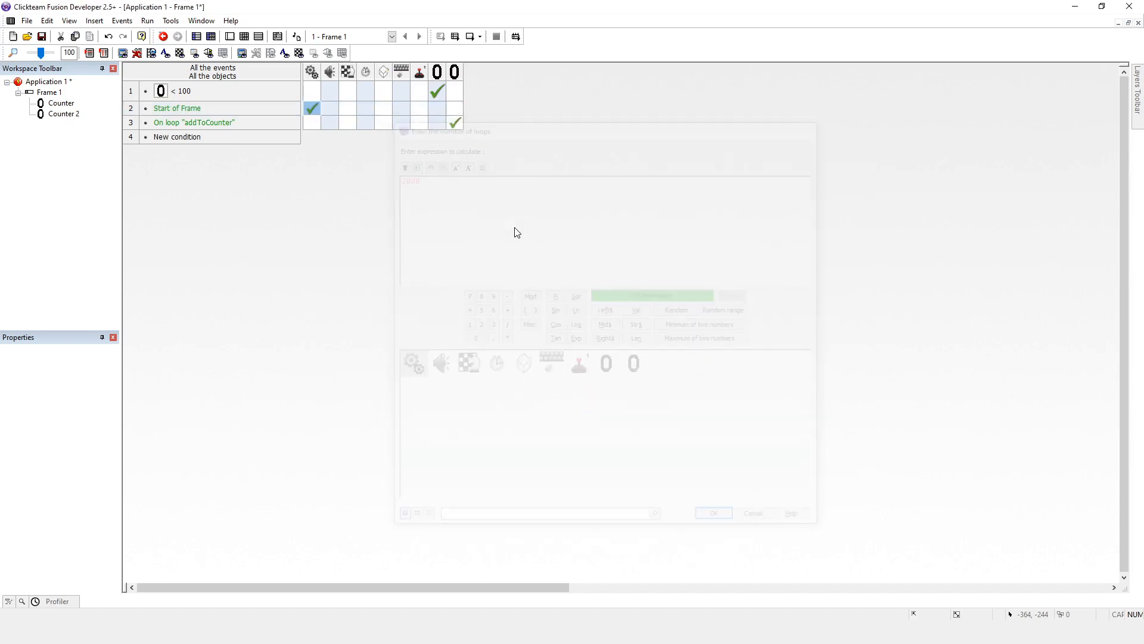
left_click(712, 512)
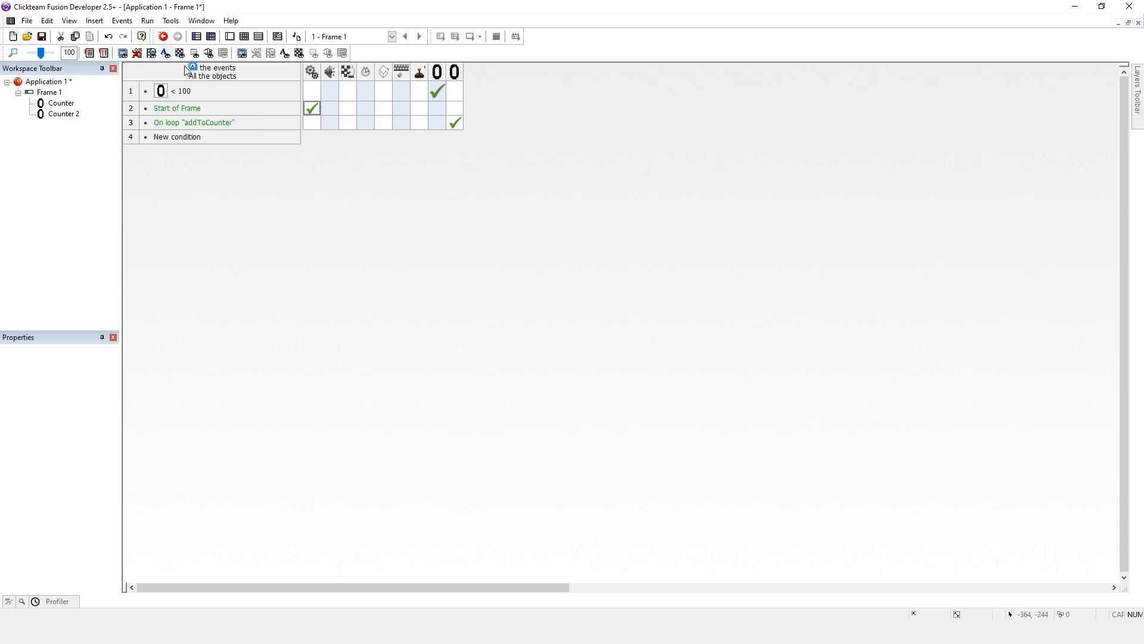
Step: Return to the event editor and reselect the Start of Frame loop action
left_click(162, 37)
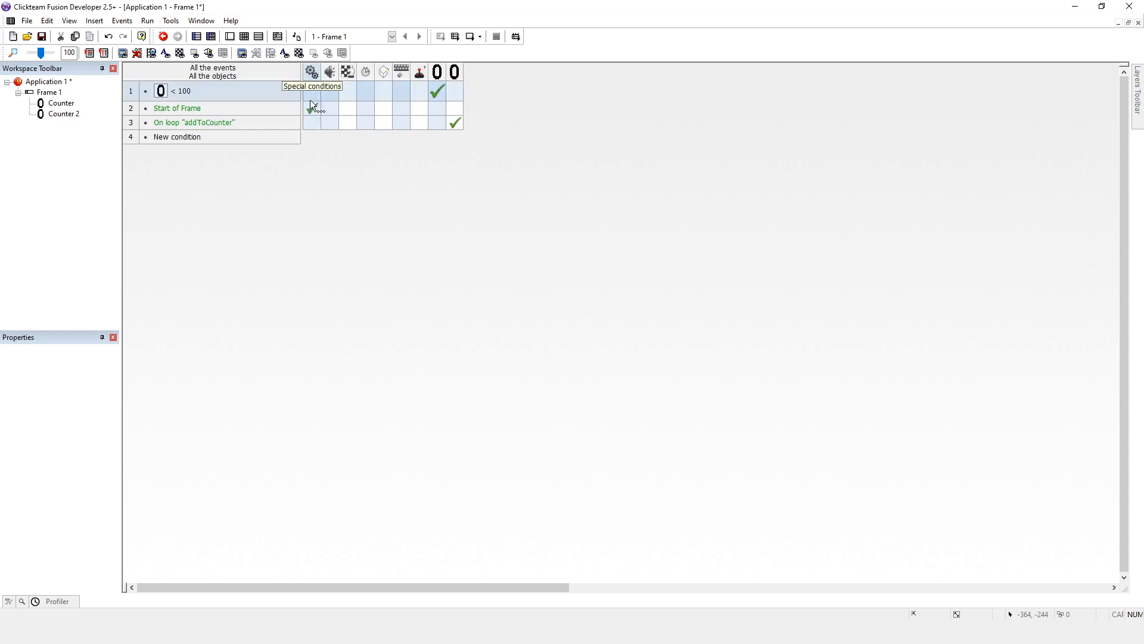
left_click(311, 108)
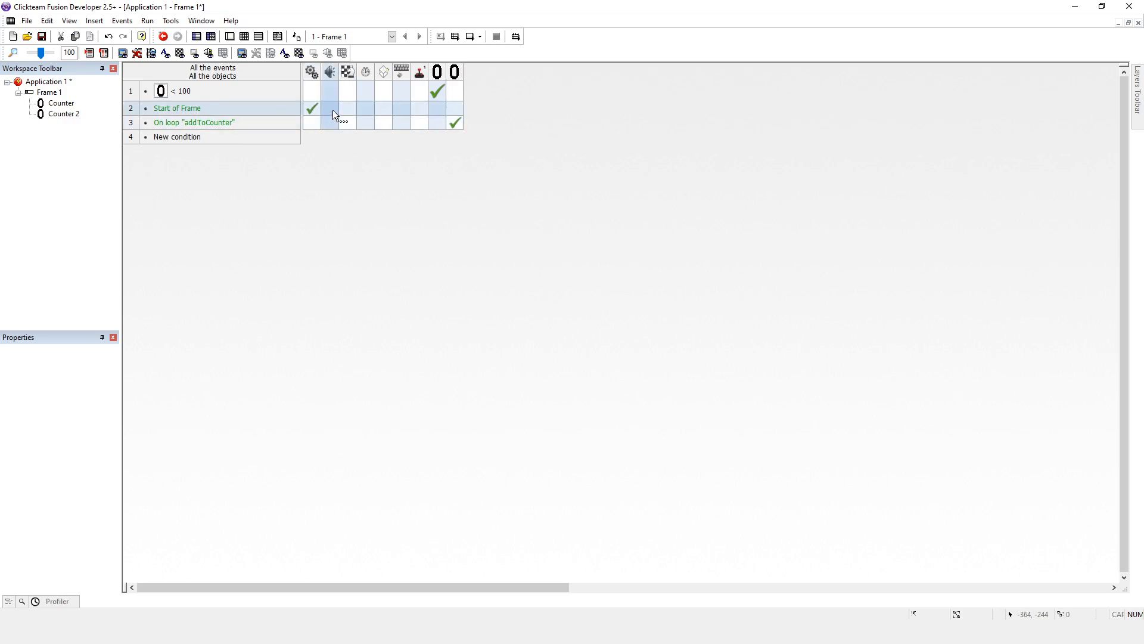
mouse_move(329, 108)
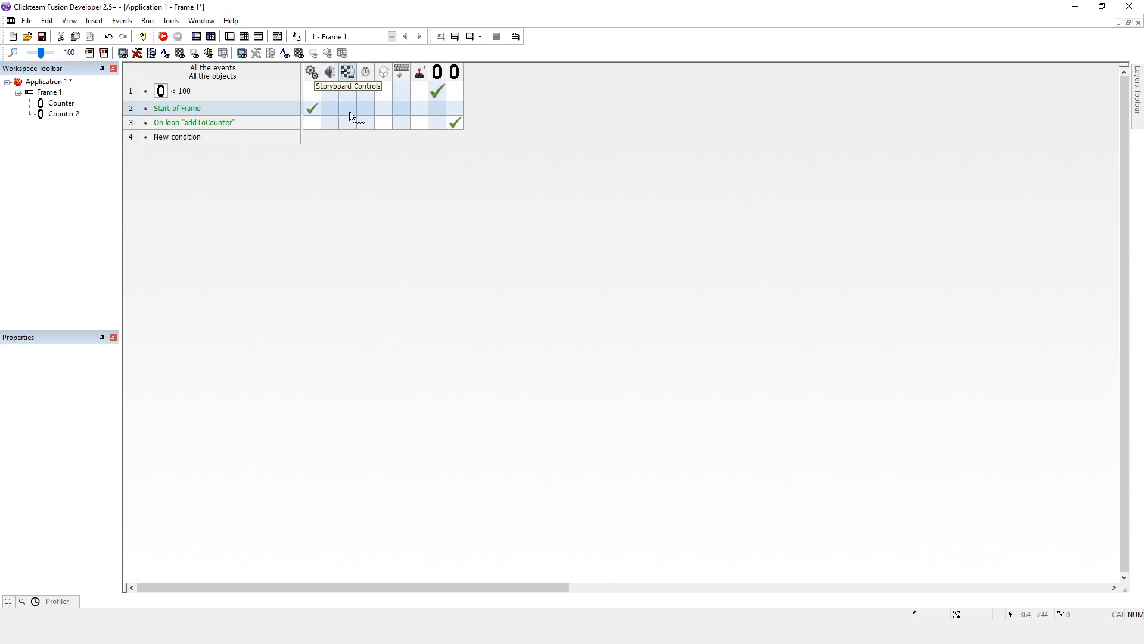
mouse_move(406, 167)
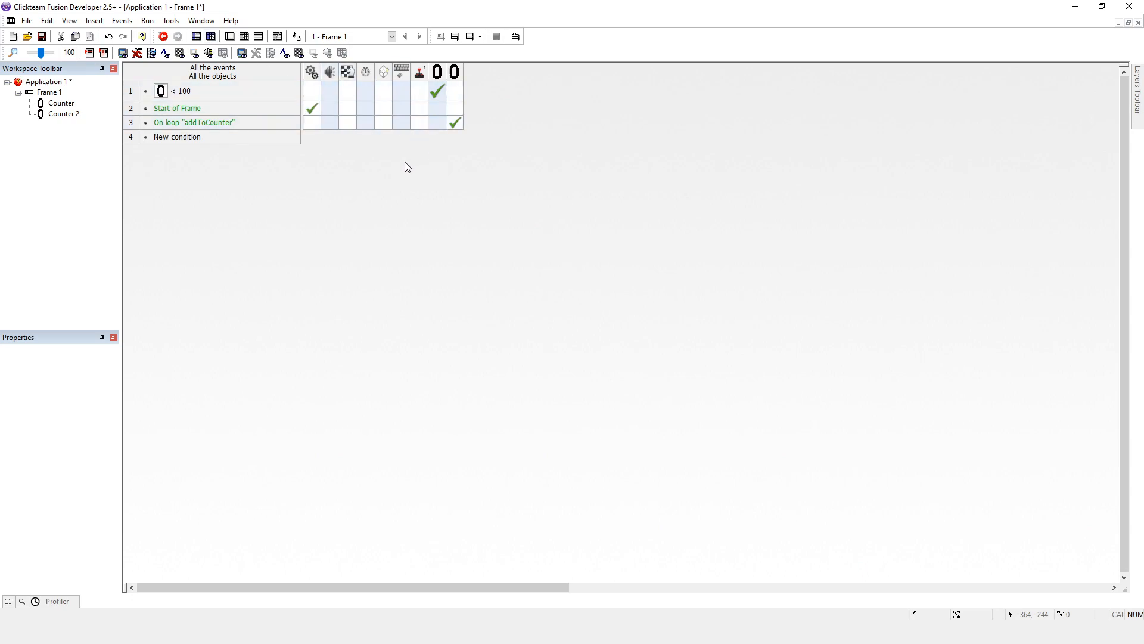